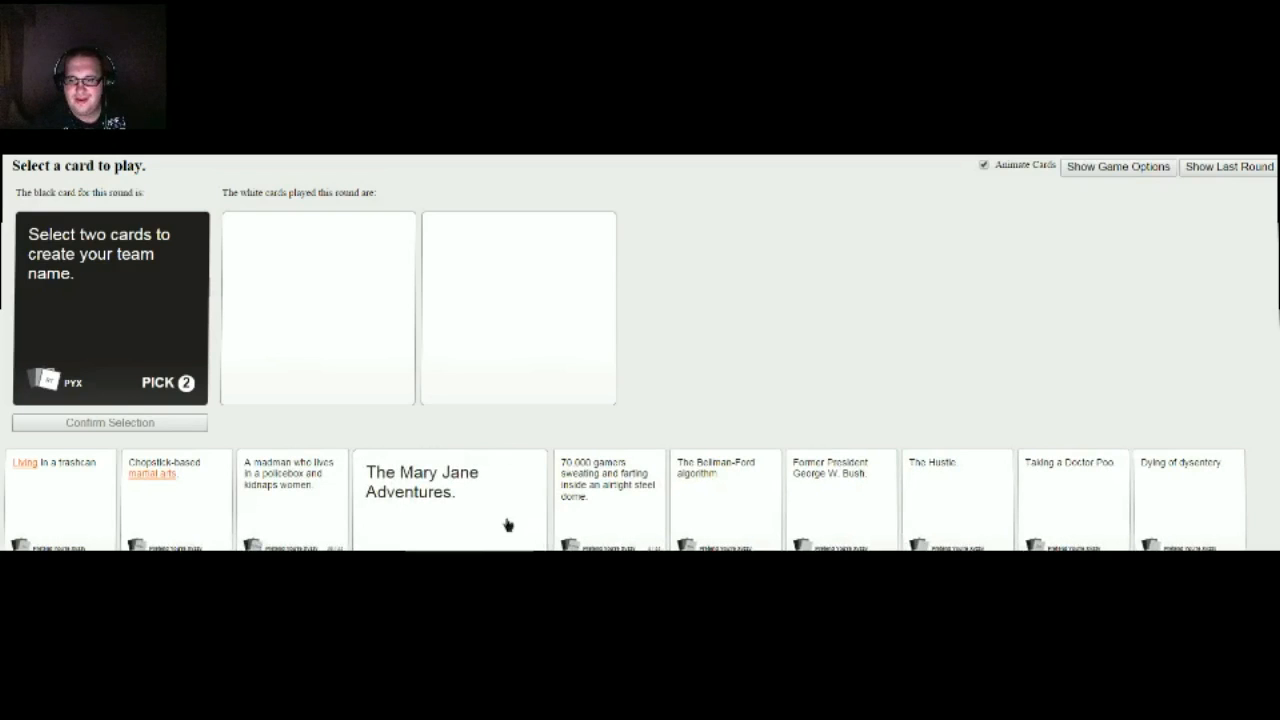
# Submit The Mary Jane Adventures. alongside Taking a Doctor Poo. for the team-name prompt.
pyautogui.click(449, 490)
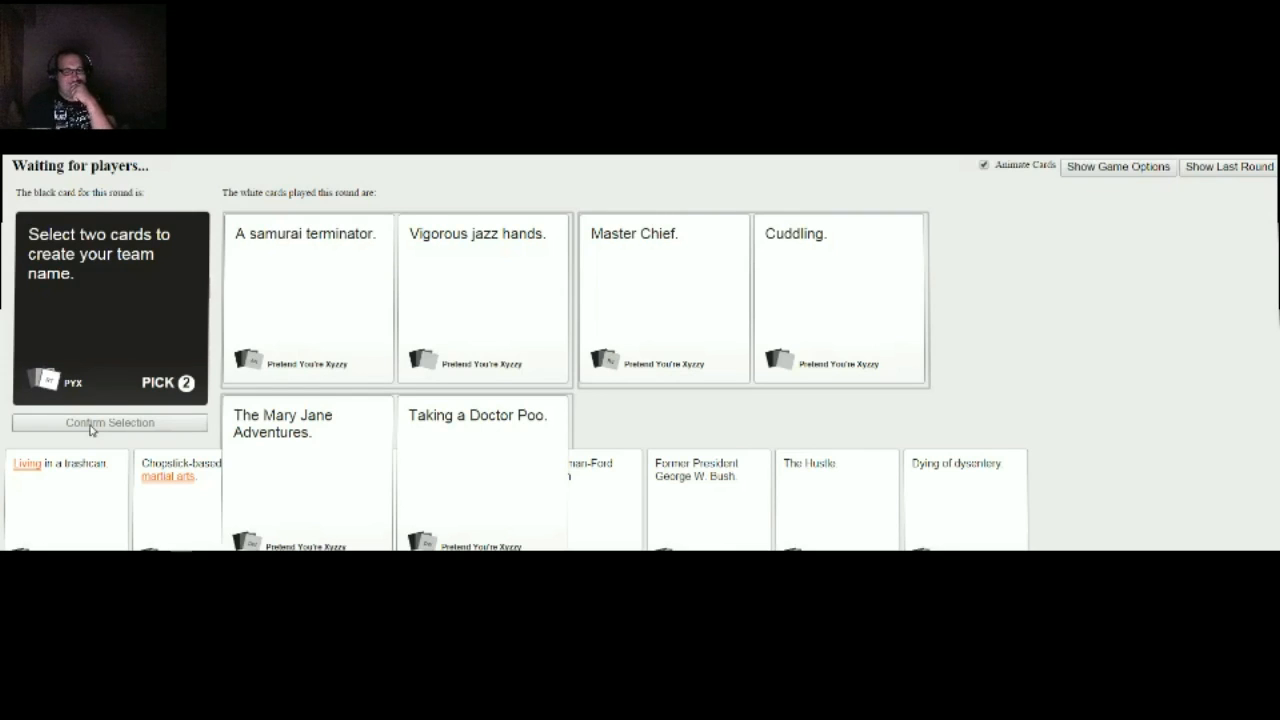
pyautogui.click(483, 470)
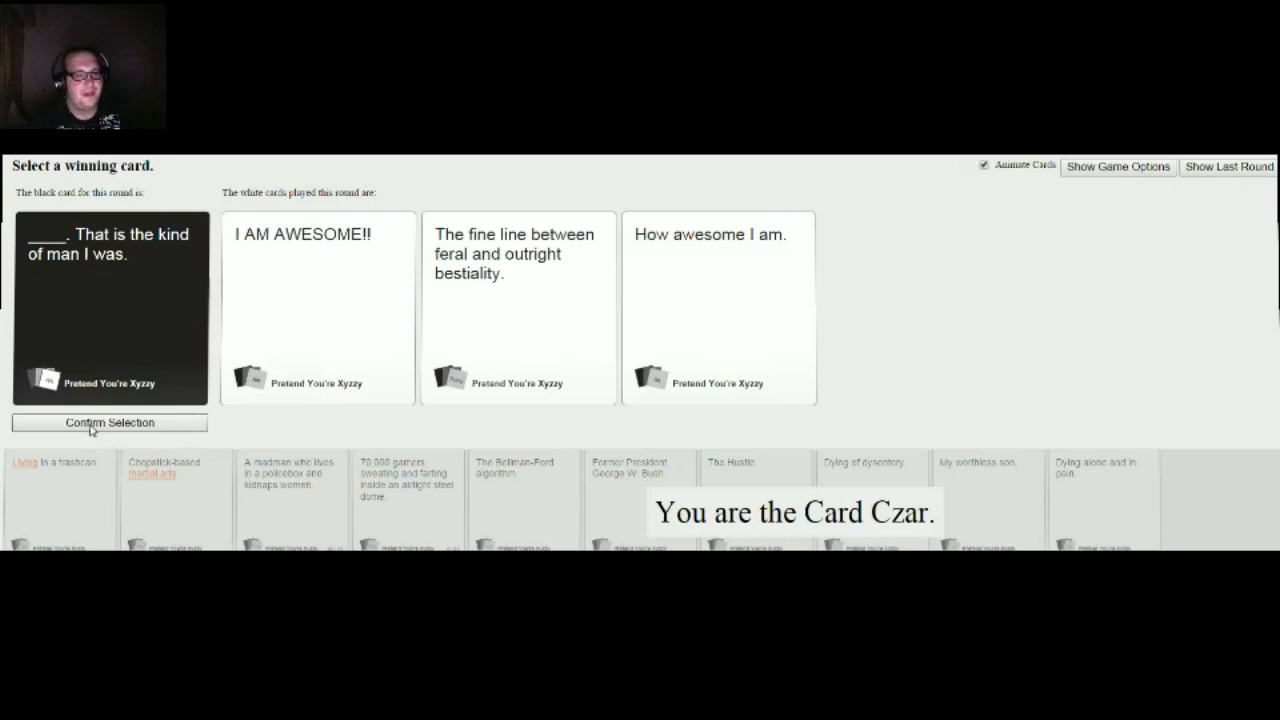
pyautogui.moveTo(293, 432)
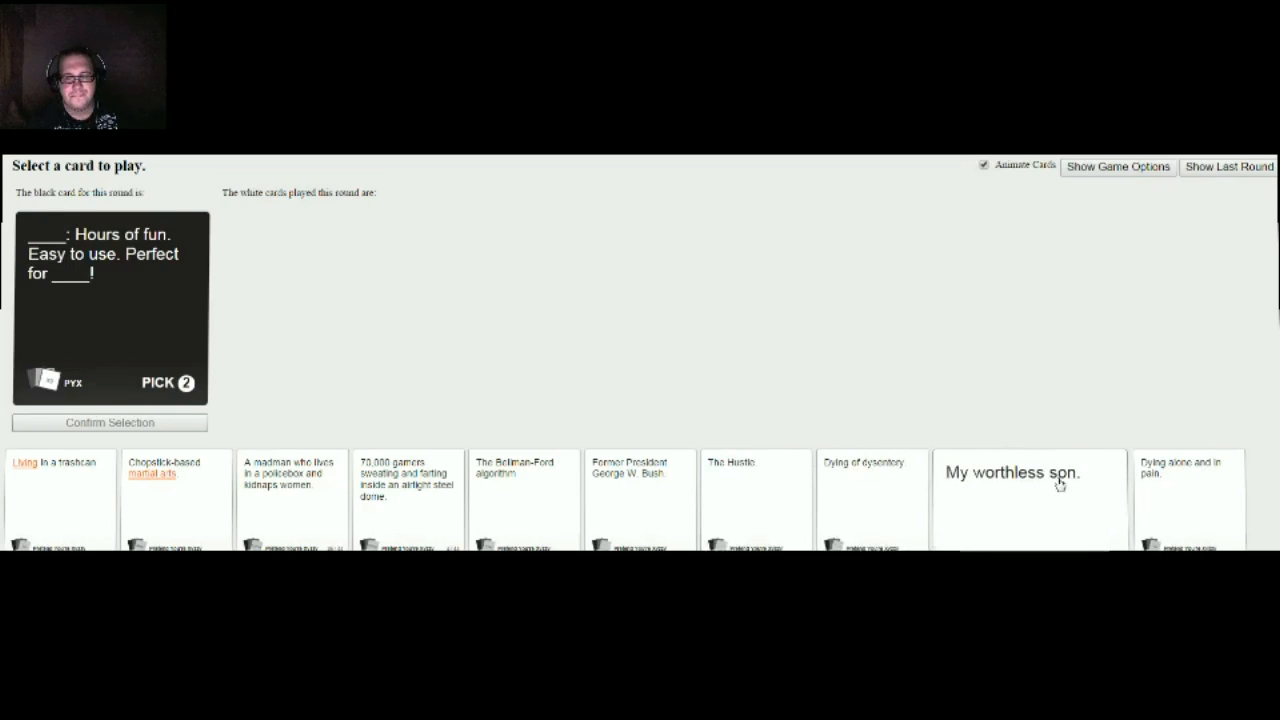
# Play 'Dying alone and in pain.' for the 'Hours of fun. Easy to use.' card.
pyautogui.click(1013, 473)
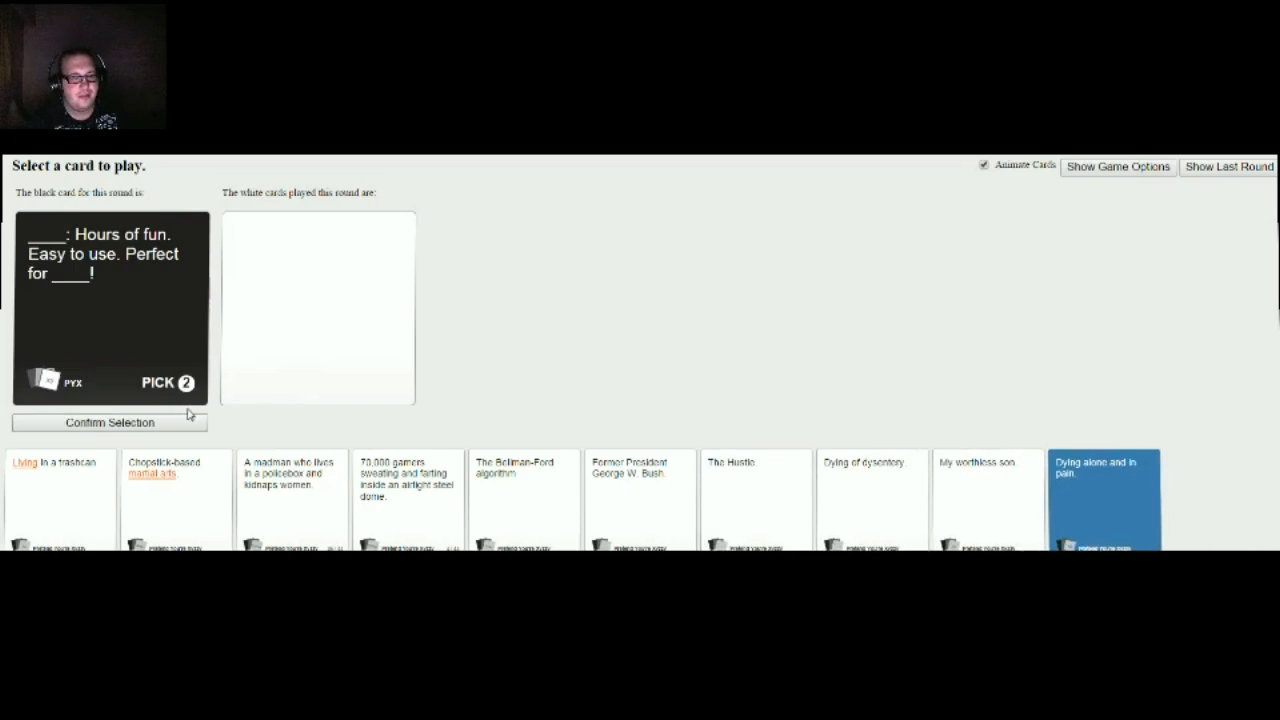
pyautogui.click(1103, 500)
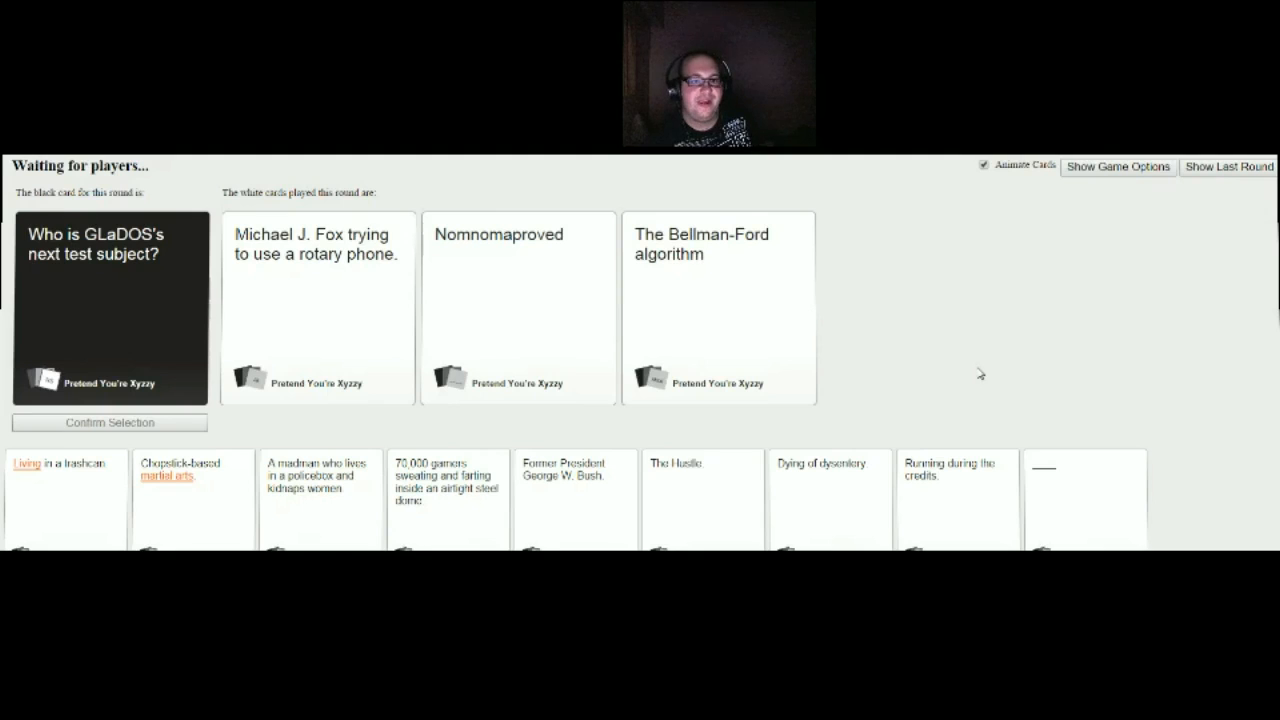
# Answer 'Who is GLaDOS's next test subject?' with The Bellman-Ford algorithm.
pyautogui.click(518, 307)
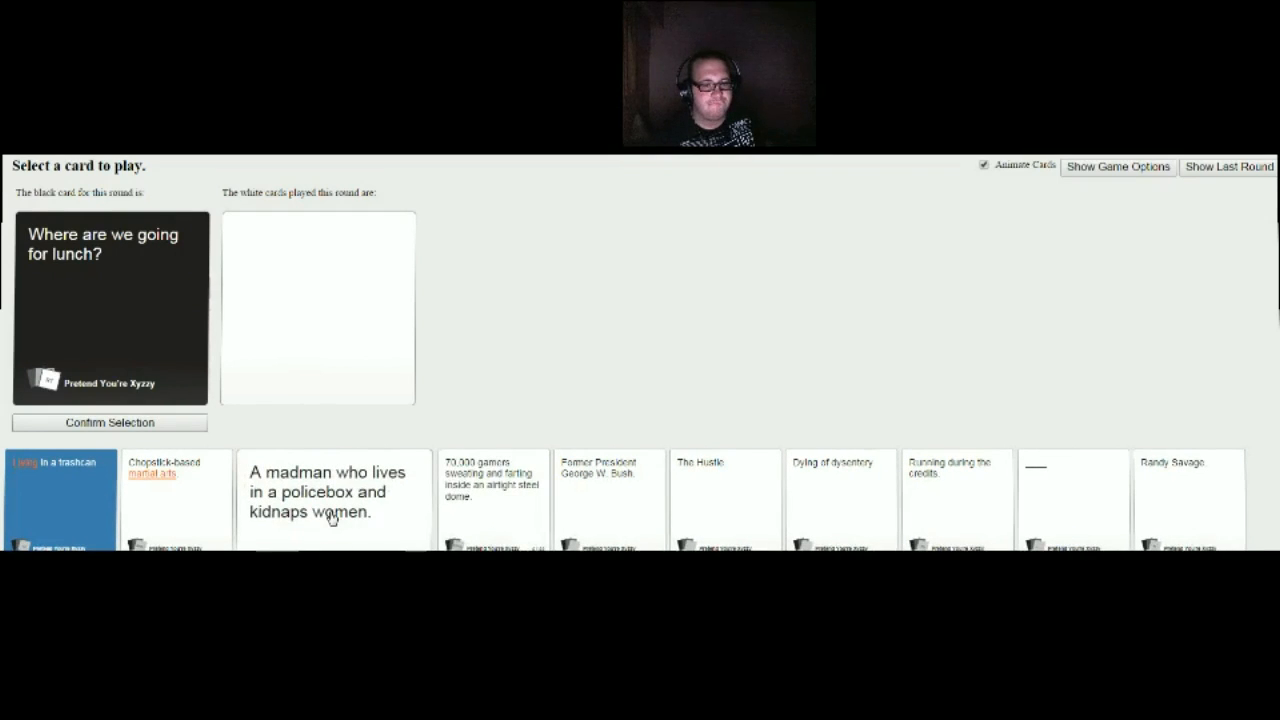
# Play 'A madman who lives in a policebox and kidnaps women.' for the lunch prompt.
pyautogui.click(332, 490)
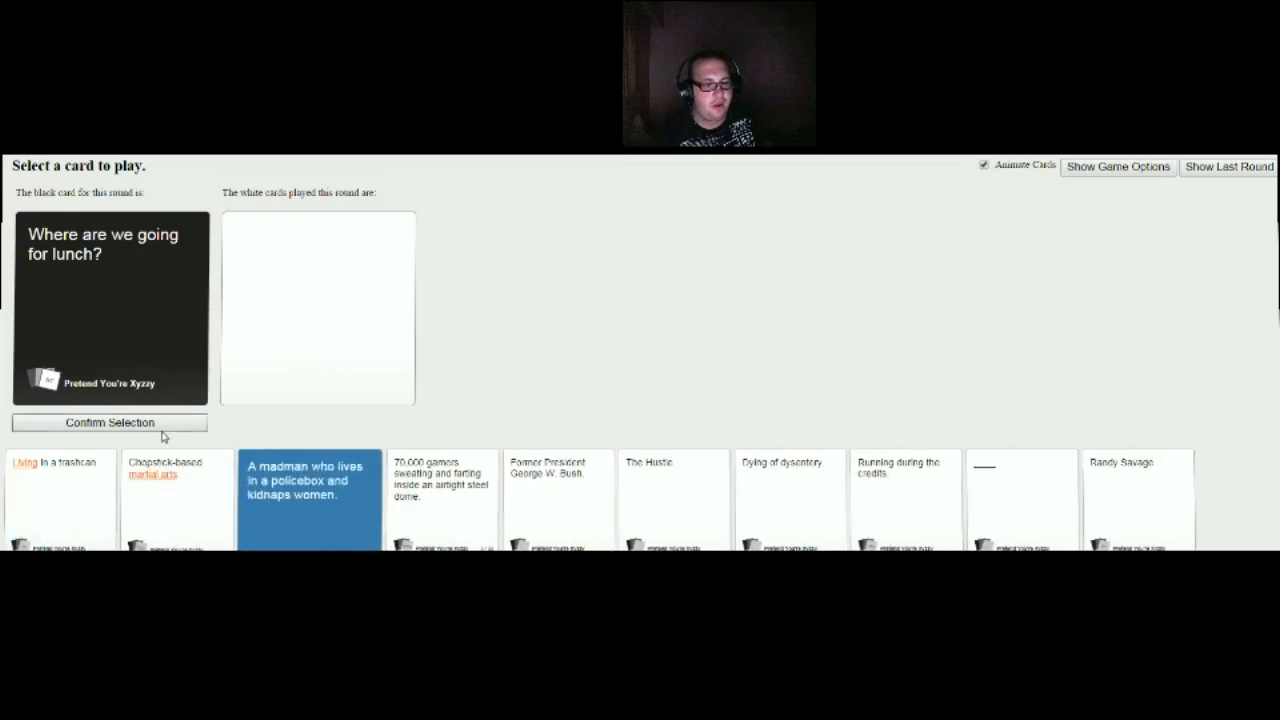
pyautogui.click(109, 422)
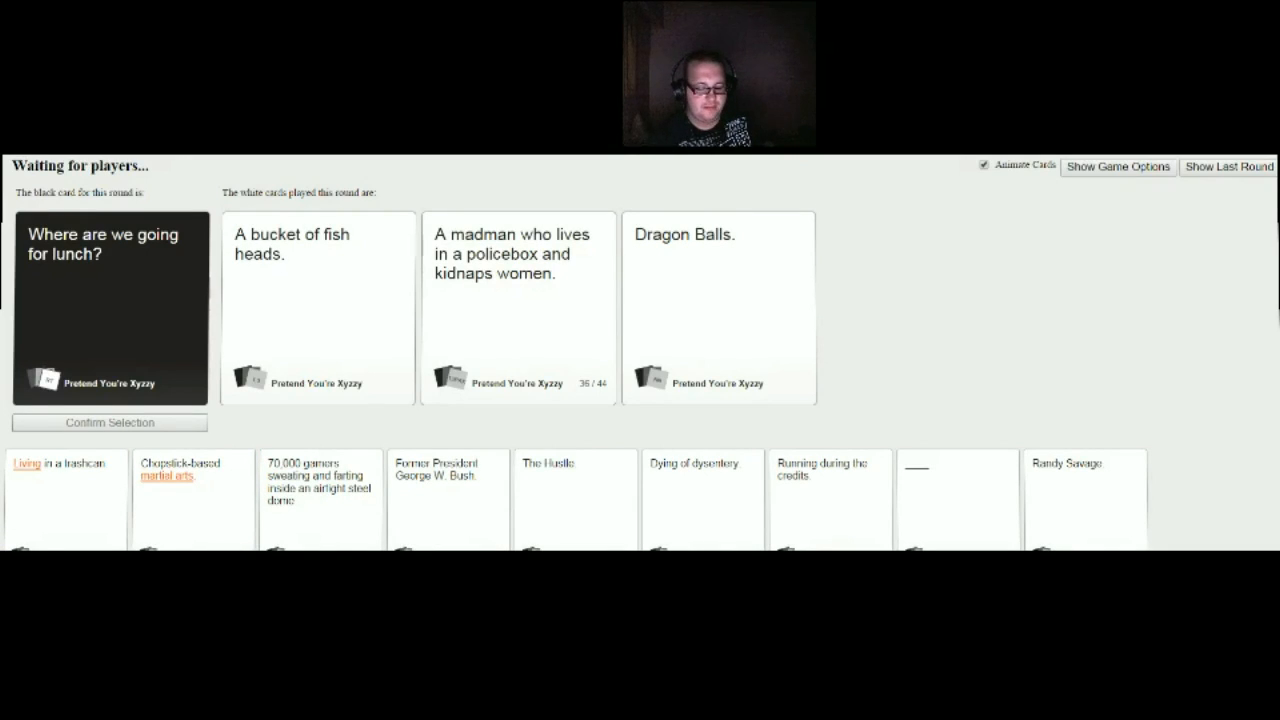
pyautogui.click(318, 307)
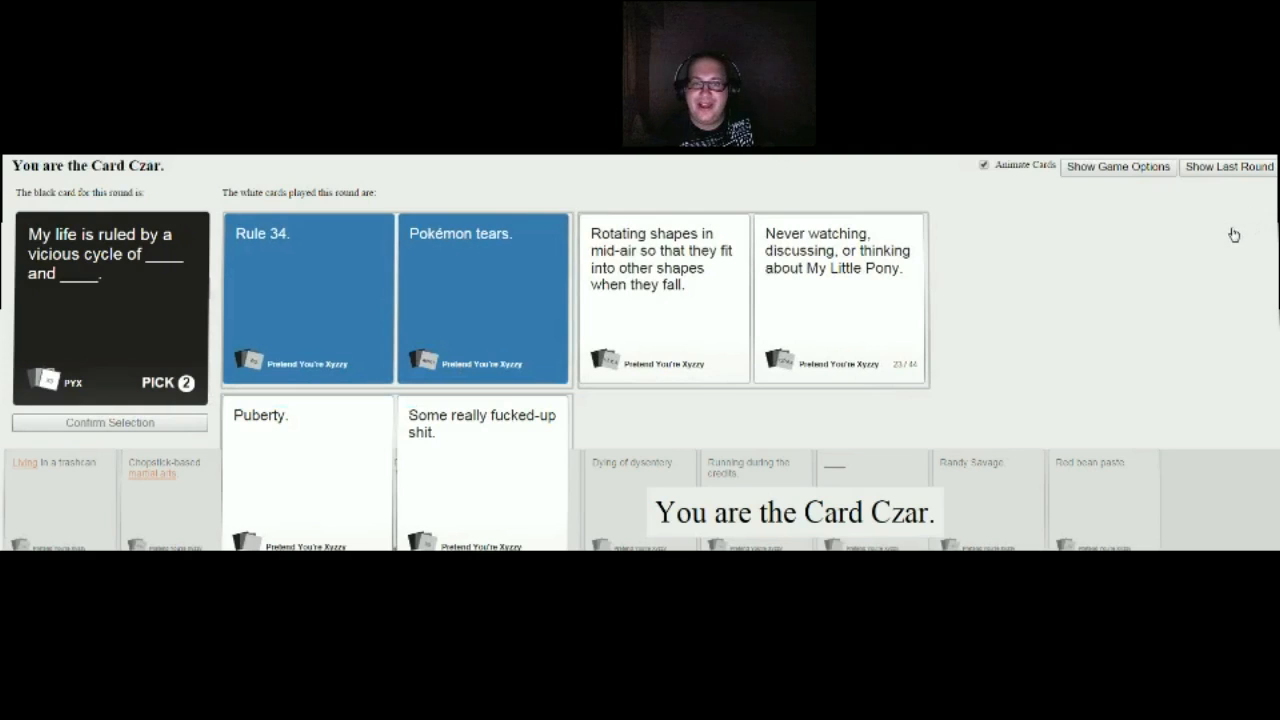
pyautogui.moveTo(1200, 266)
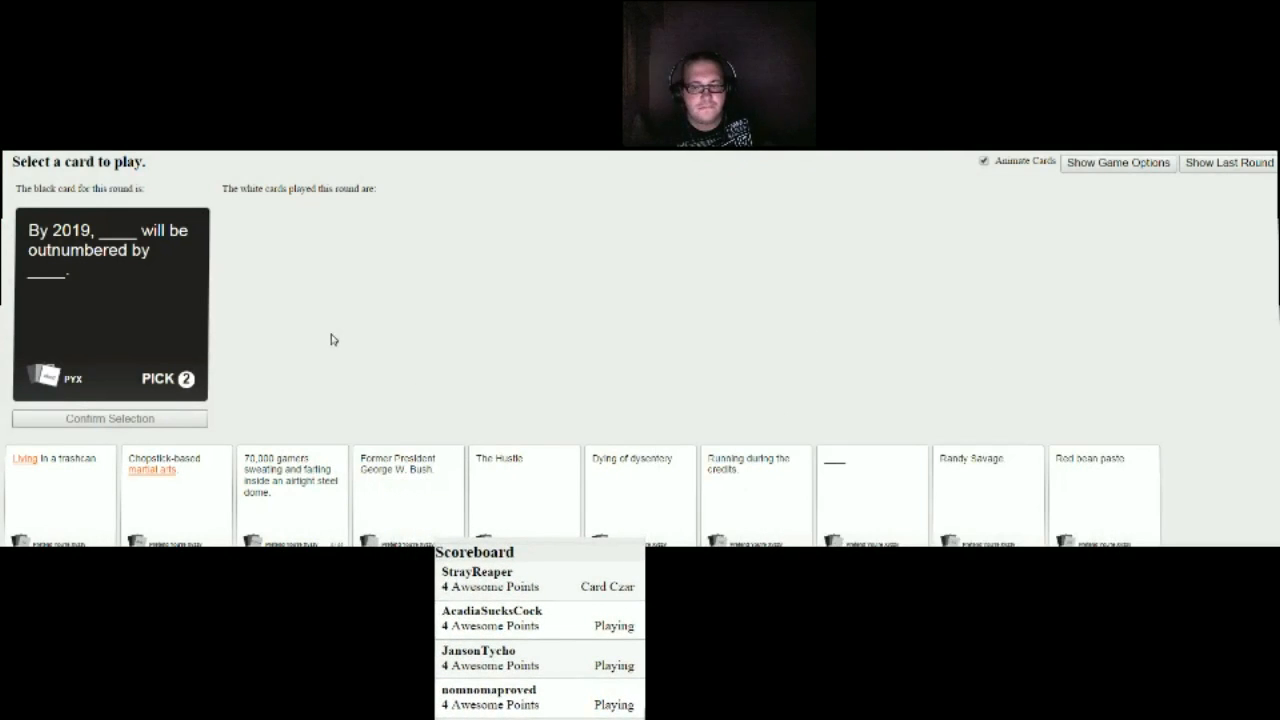
# Play Dying of dysentery. and Red bean pasta. as the 'By 2019' answers.
pyautogui.click(524, 490)
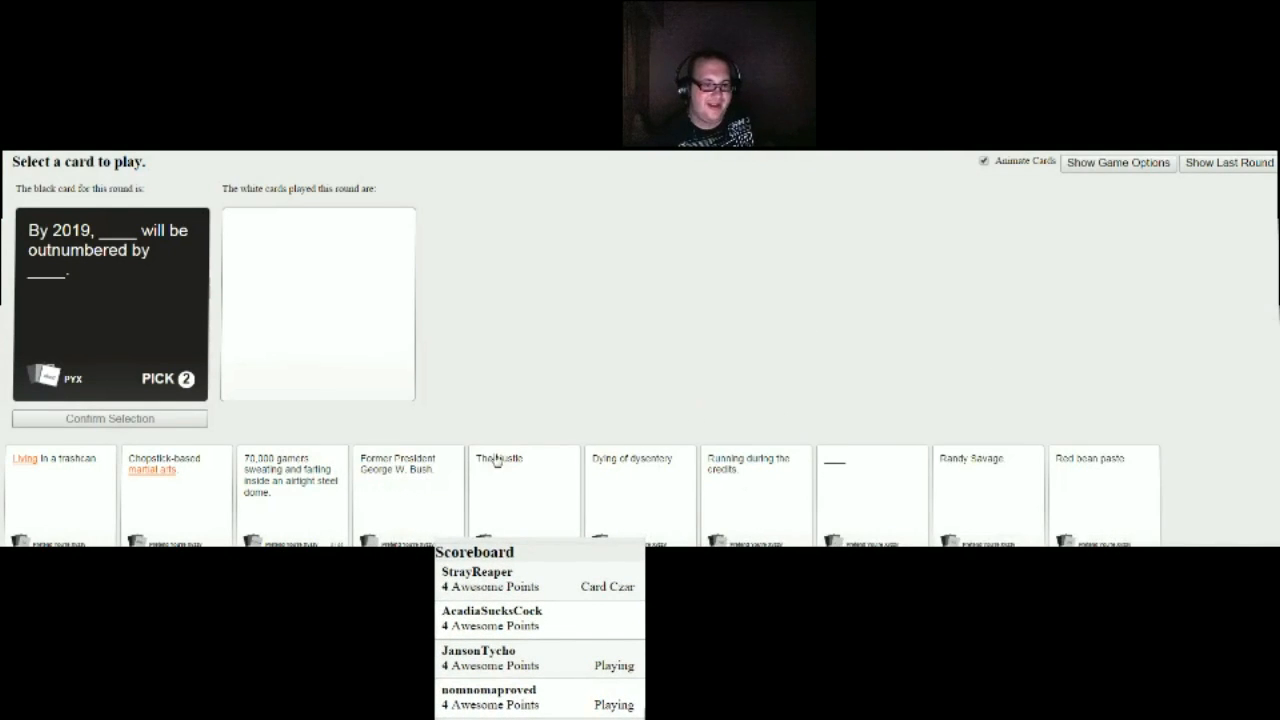
pyautogui.click(175, 485)
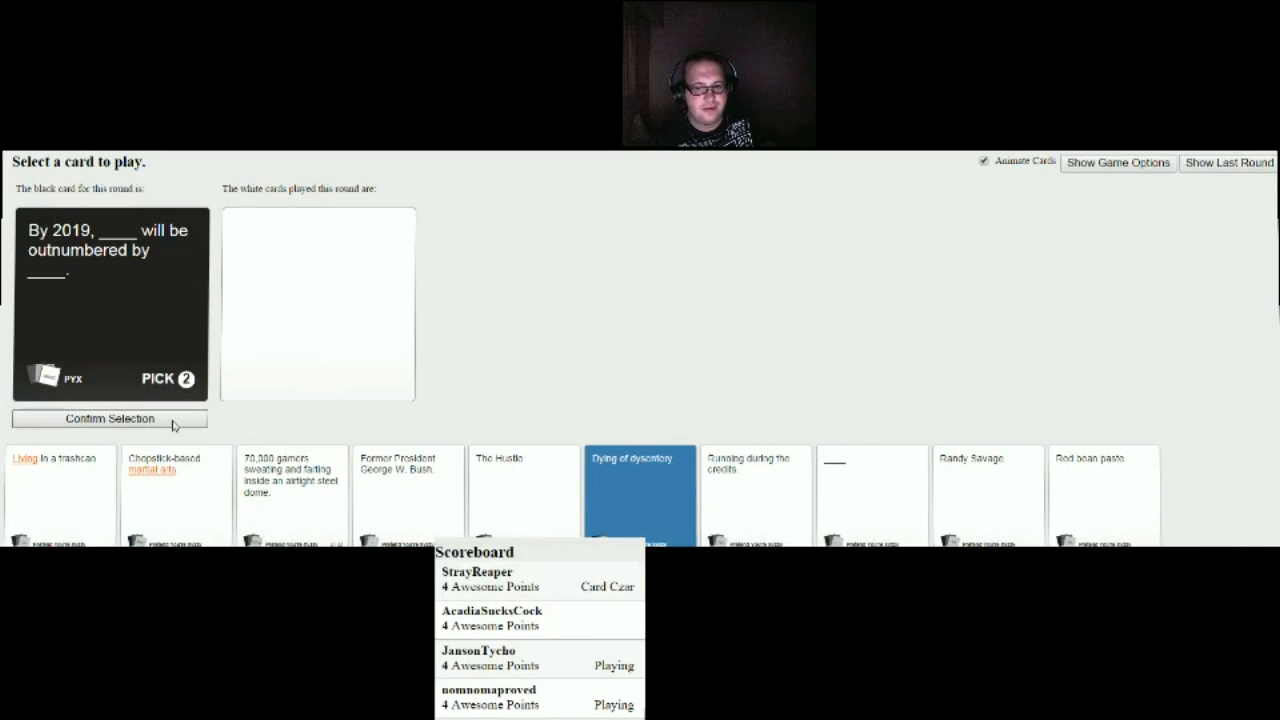
pyautogui.click(639, 495)
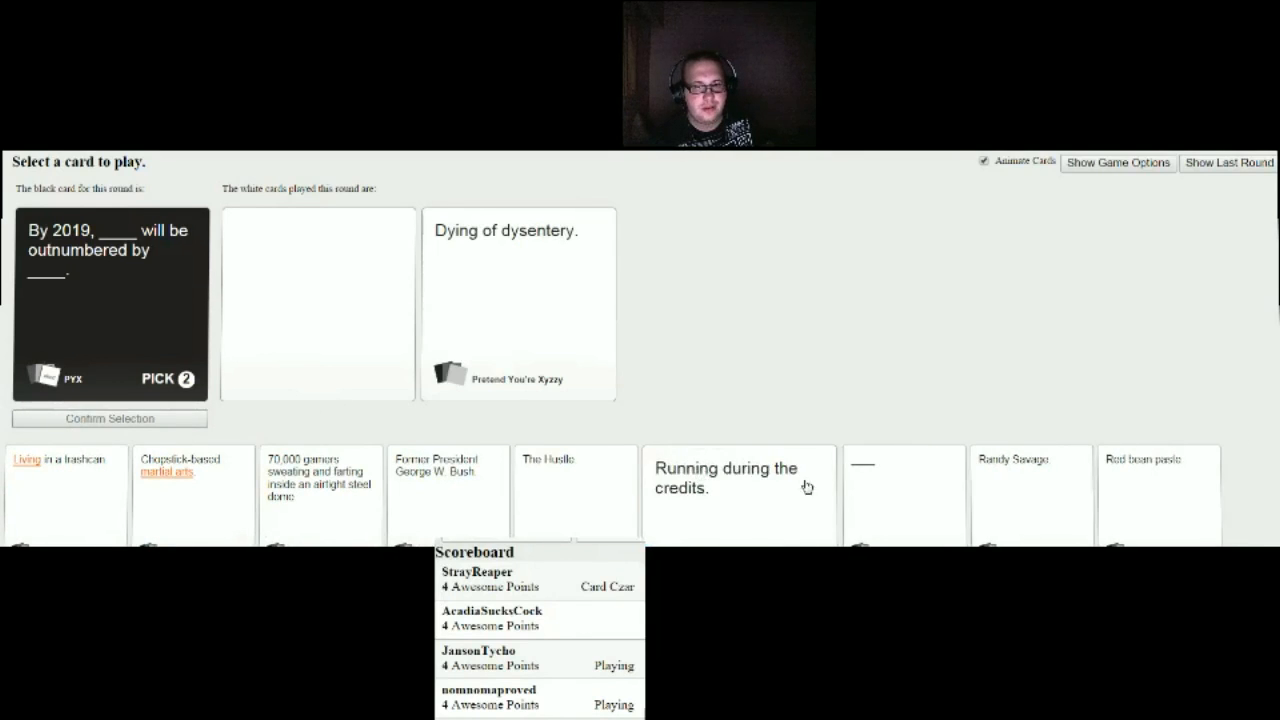
pyautogui.click(1143, 470)
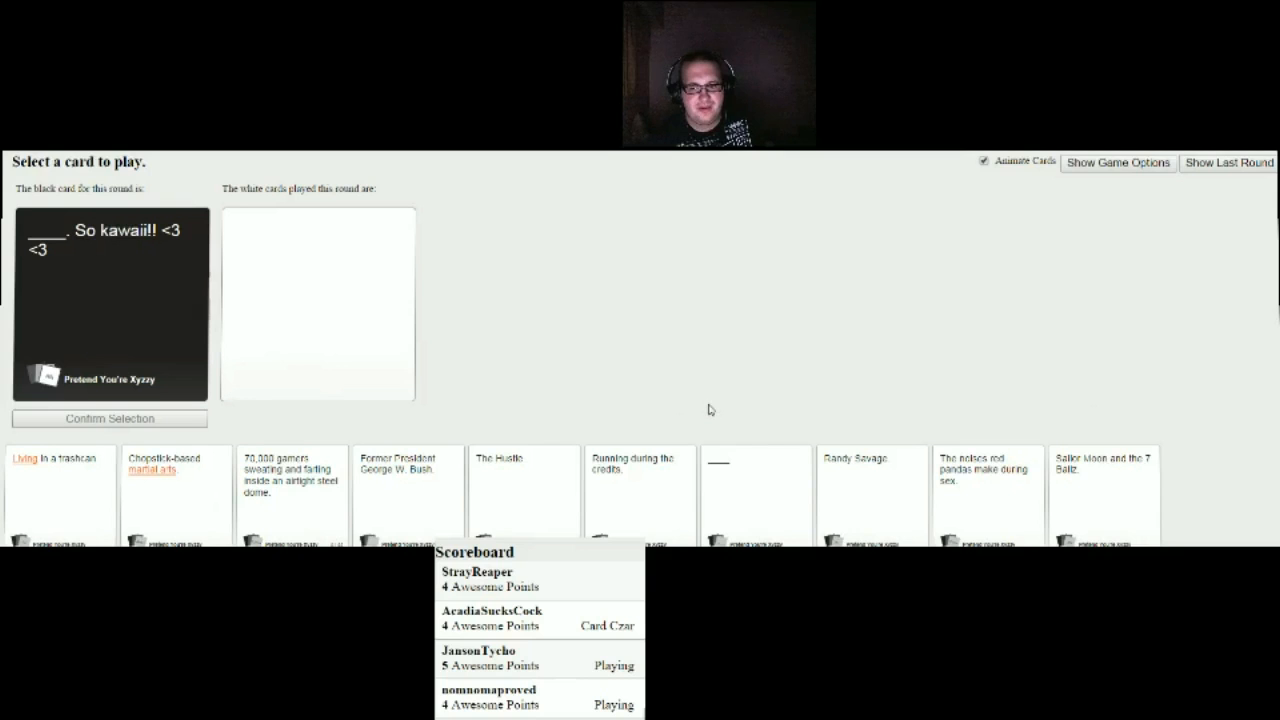
# Submit 'Sailor Moon and the 7 Ballz.' for the 'So kawaii!!' black card.
pyautogui.click(1103, 490)
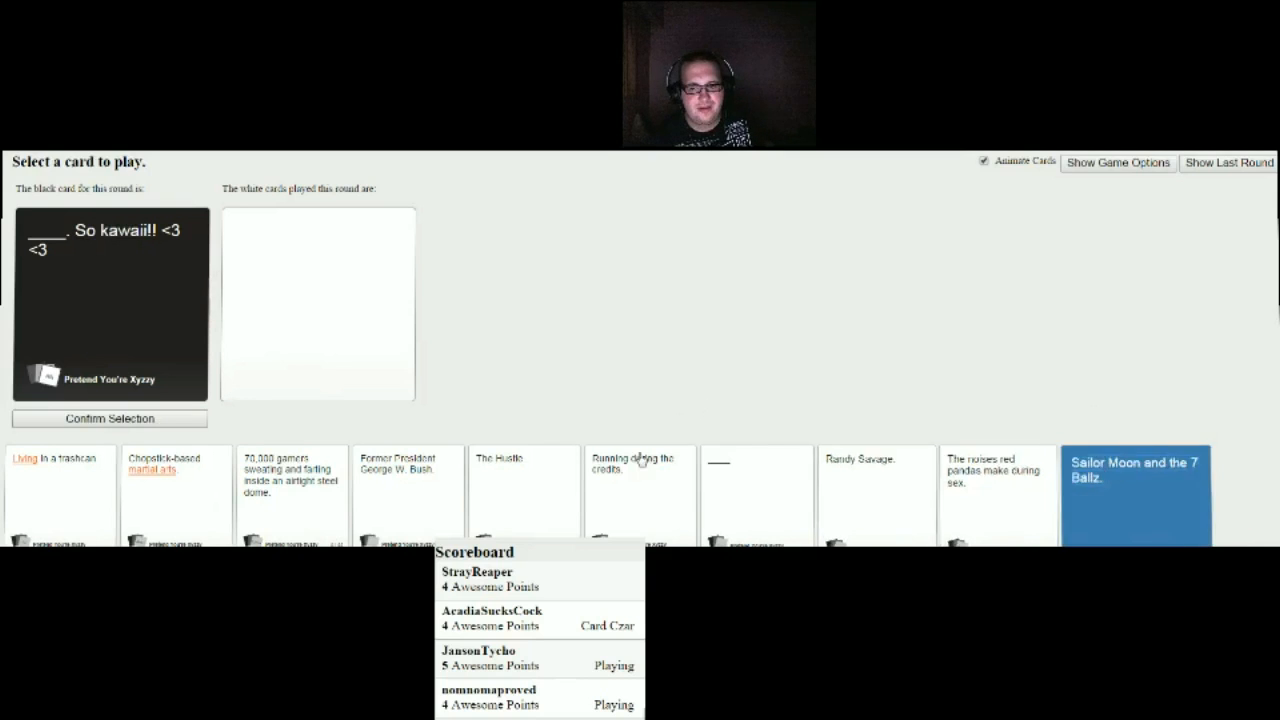
pyautogui.click(1136, 495)
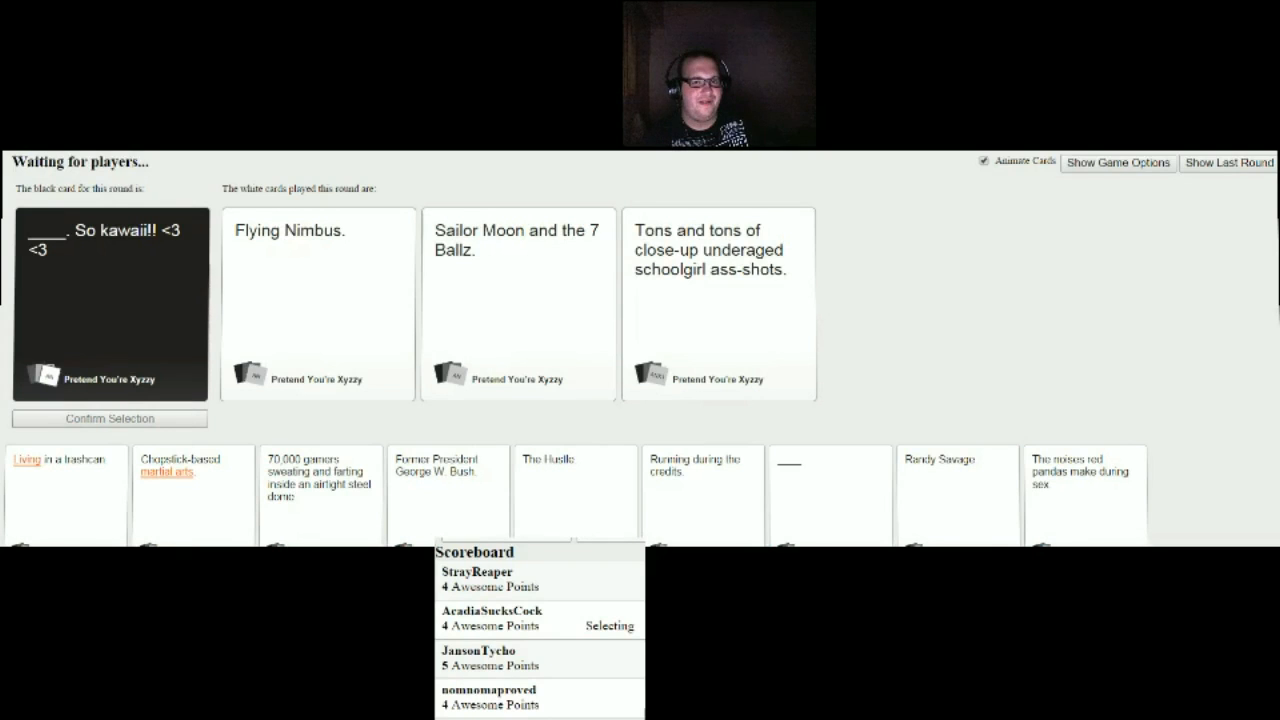
pyautogui.click(518, 303)
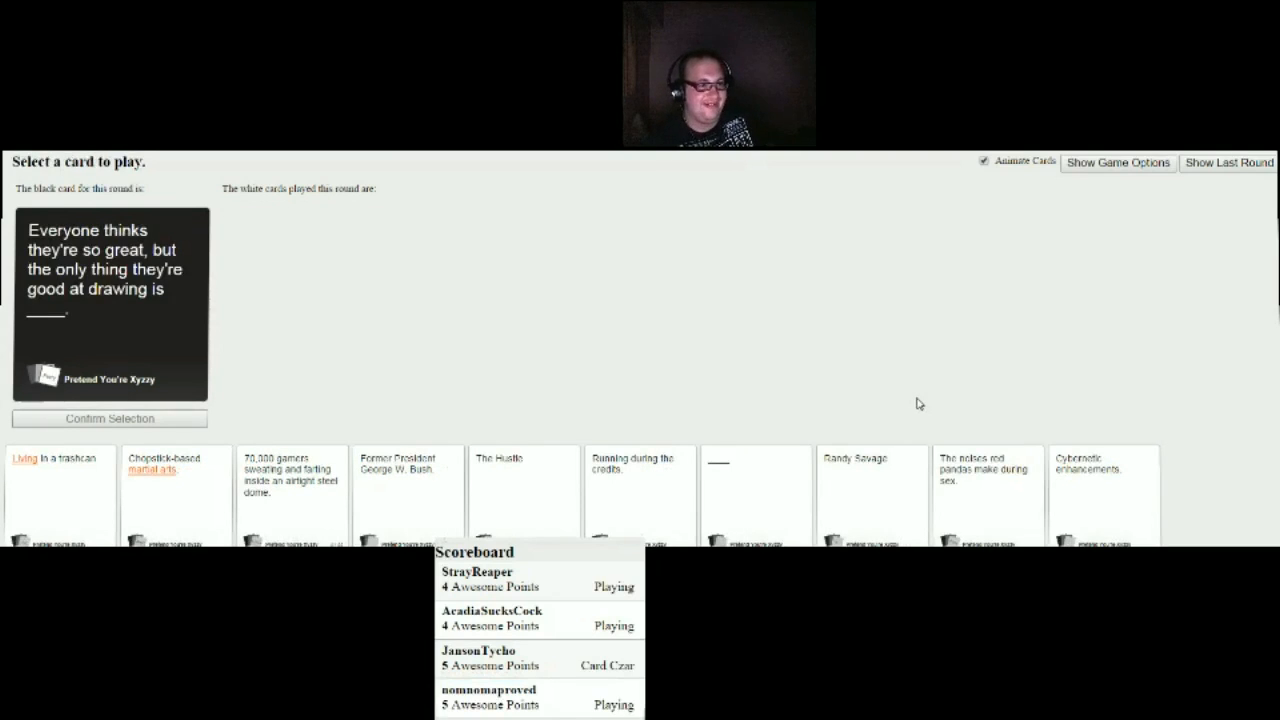
pyautogui.moveTo(925, 390)
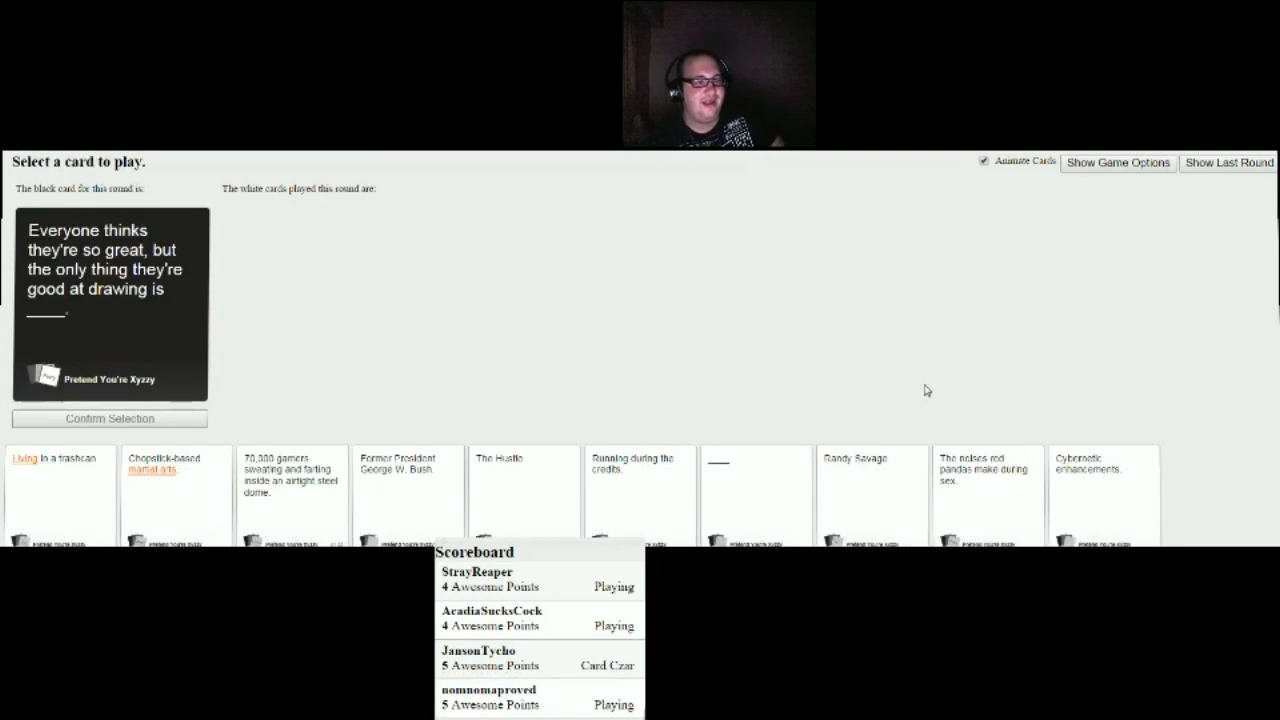
pyautogui.moveTo(924, 387)
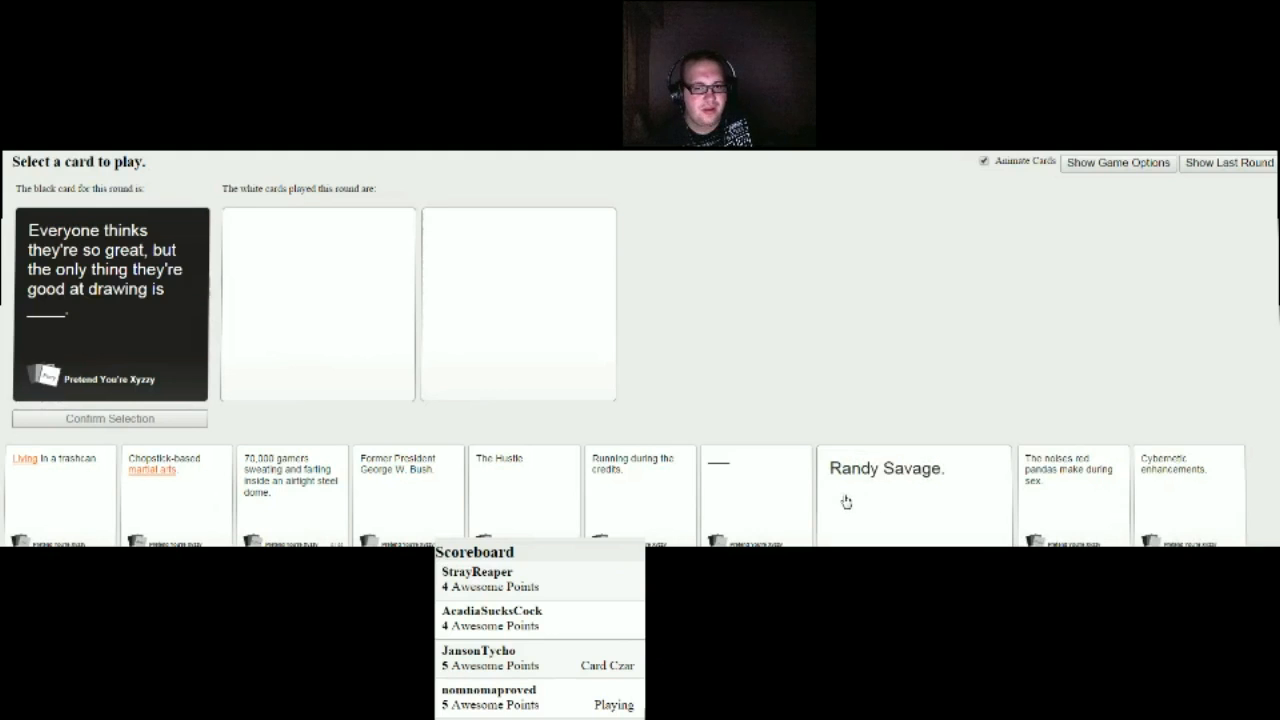
pyautogui.moveTo(786, 506)
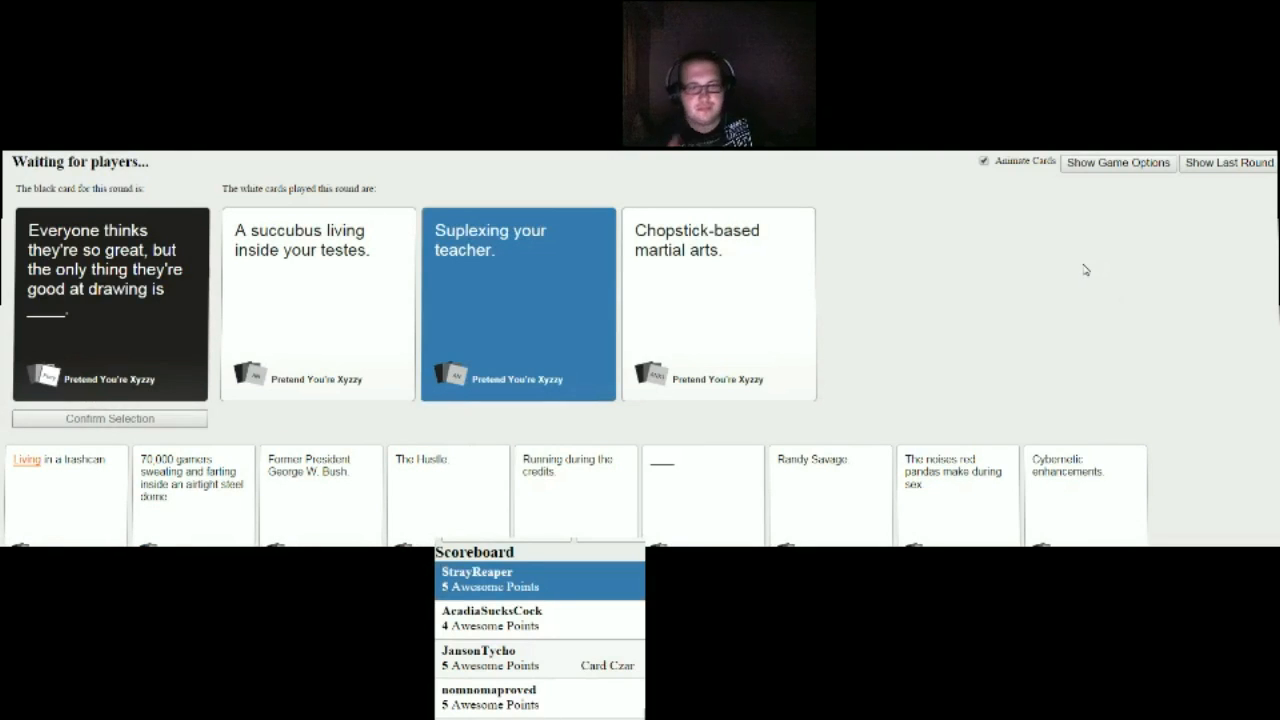
pyautogui.moveTo(1025, 303)
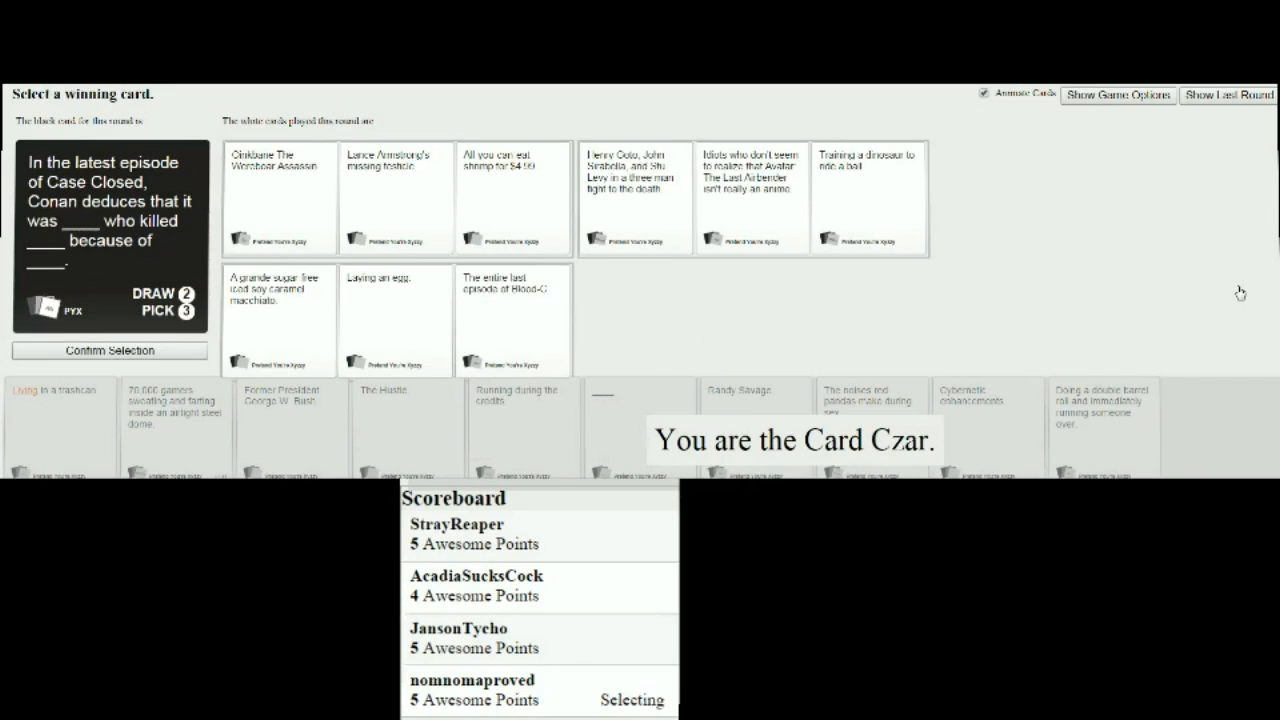
pyautogui.moveTo(1227, 292)
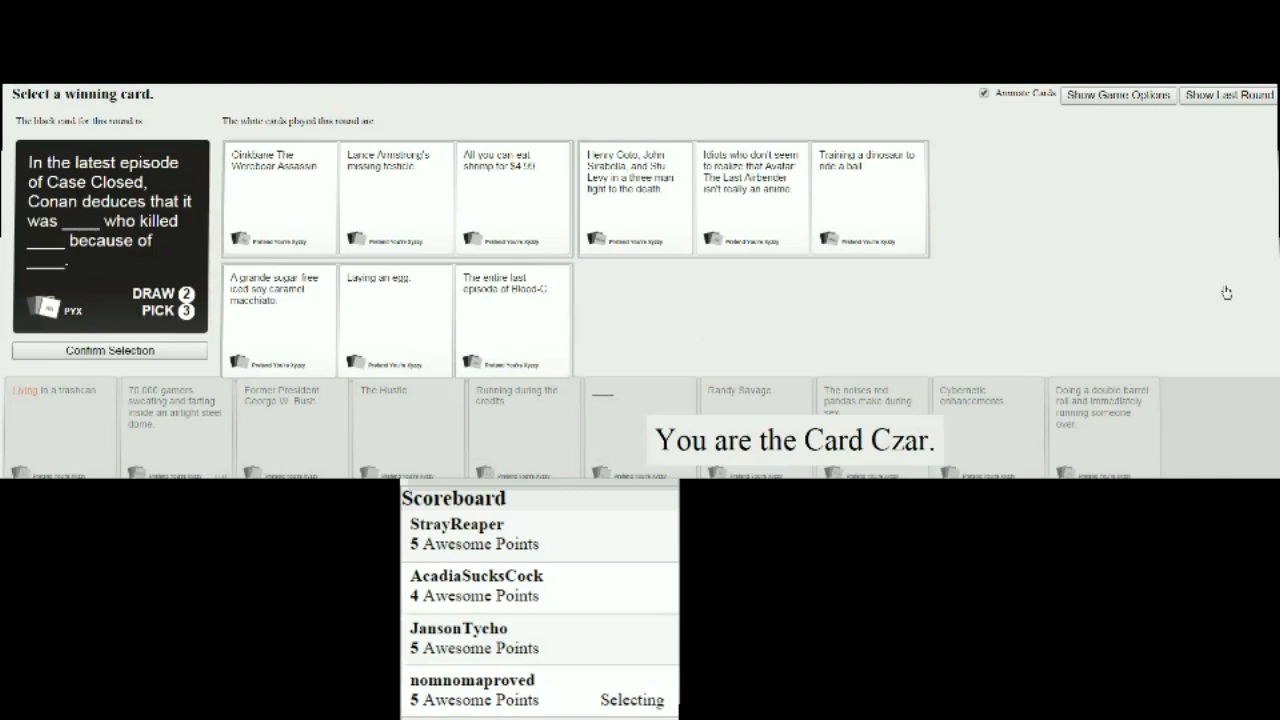
pyautogui.moveTo(1221, 291)
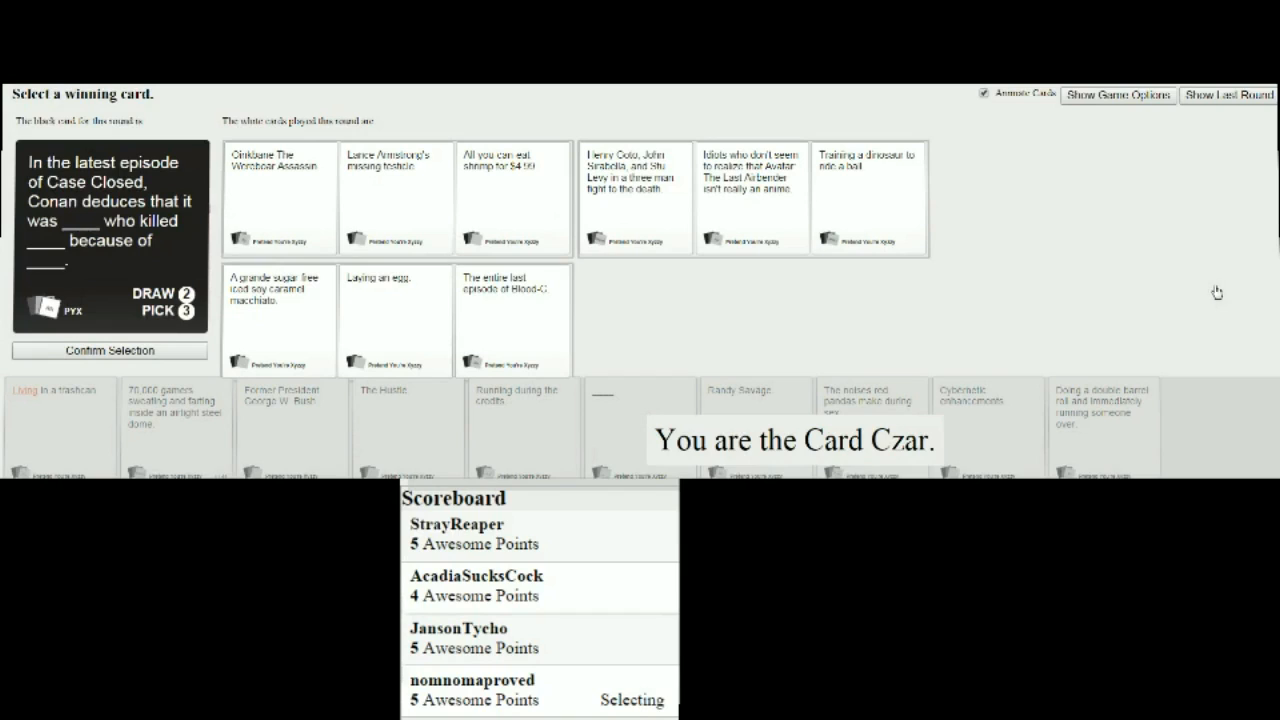
pyautogui.moveTo(1214, 292)
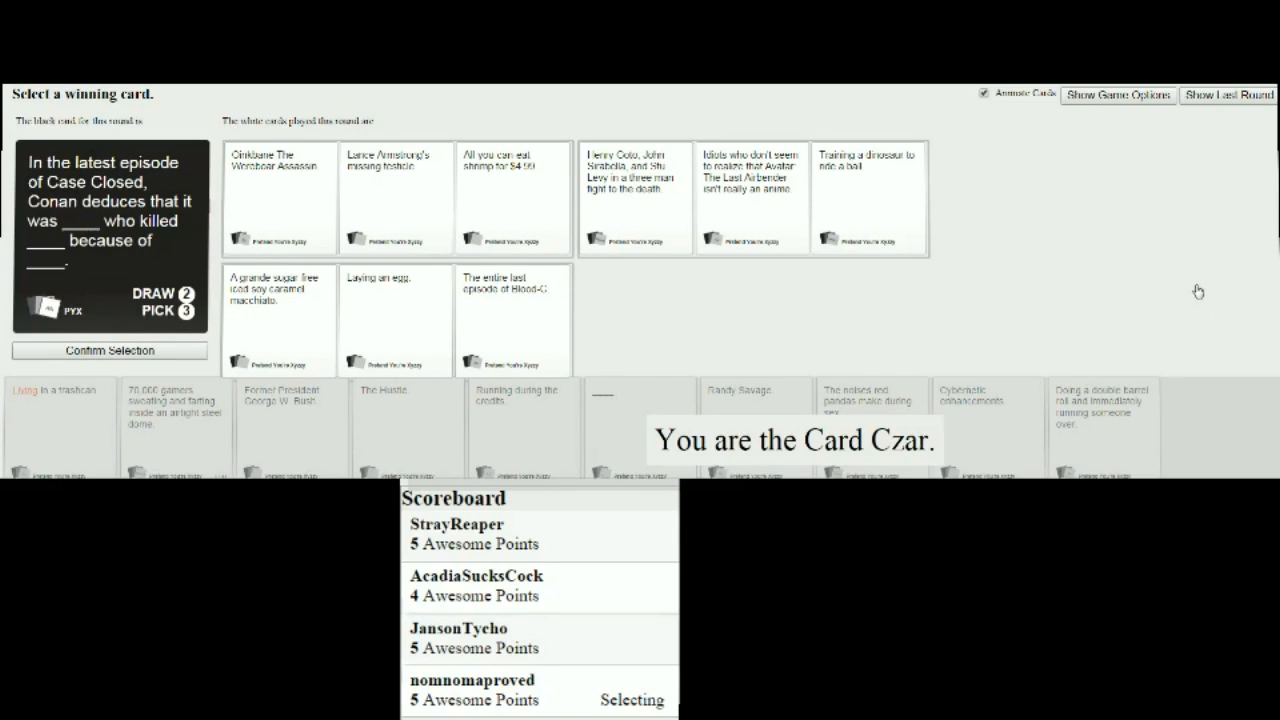
pyautogui.moveTo(1115, 281)
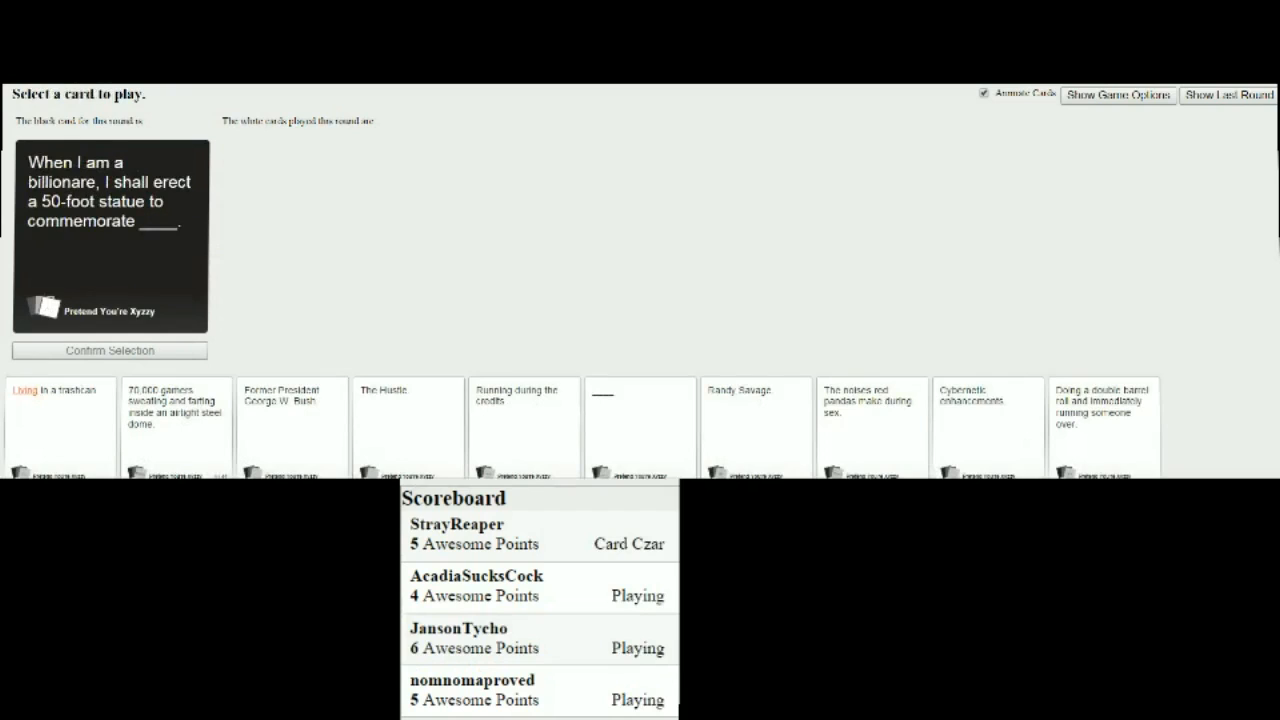
pyautogui.moveTo(755, 263)
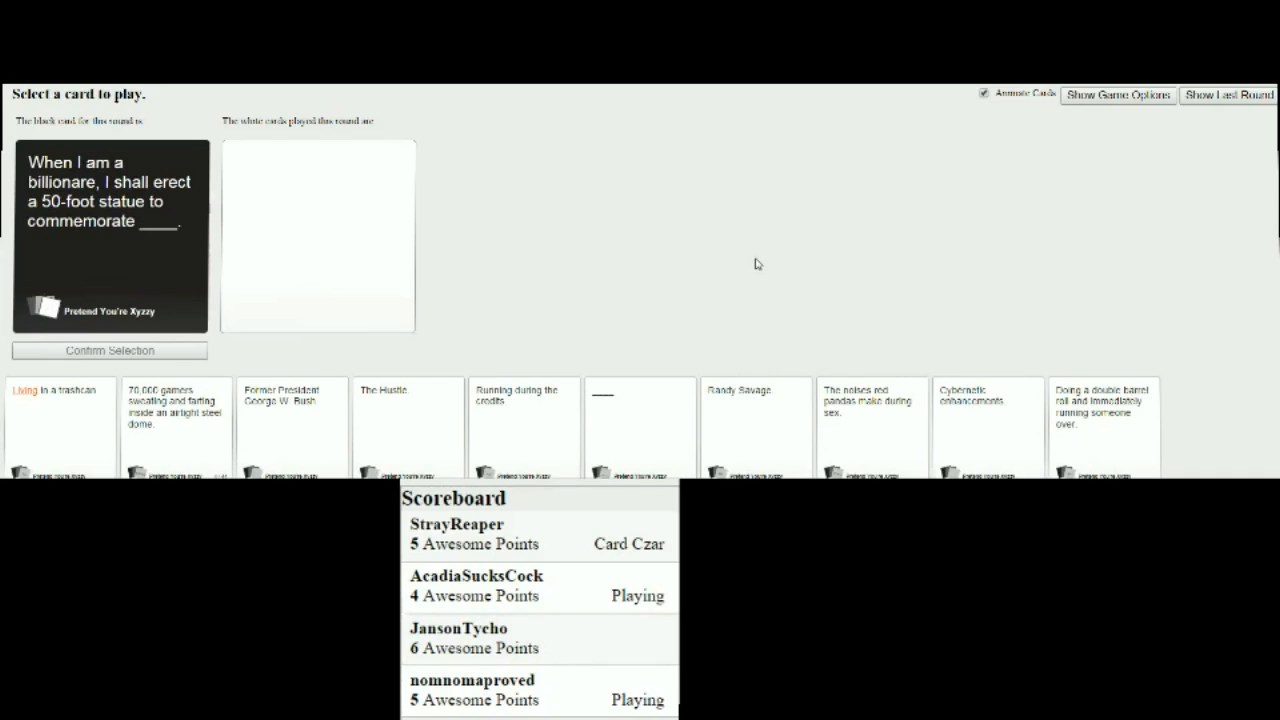
pyautogui.moveTo(491, 374)
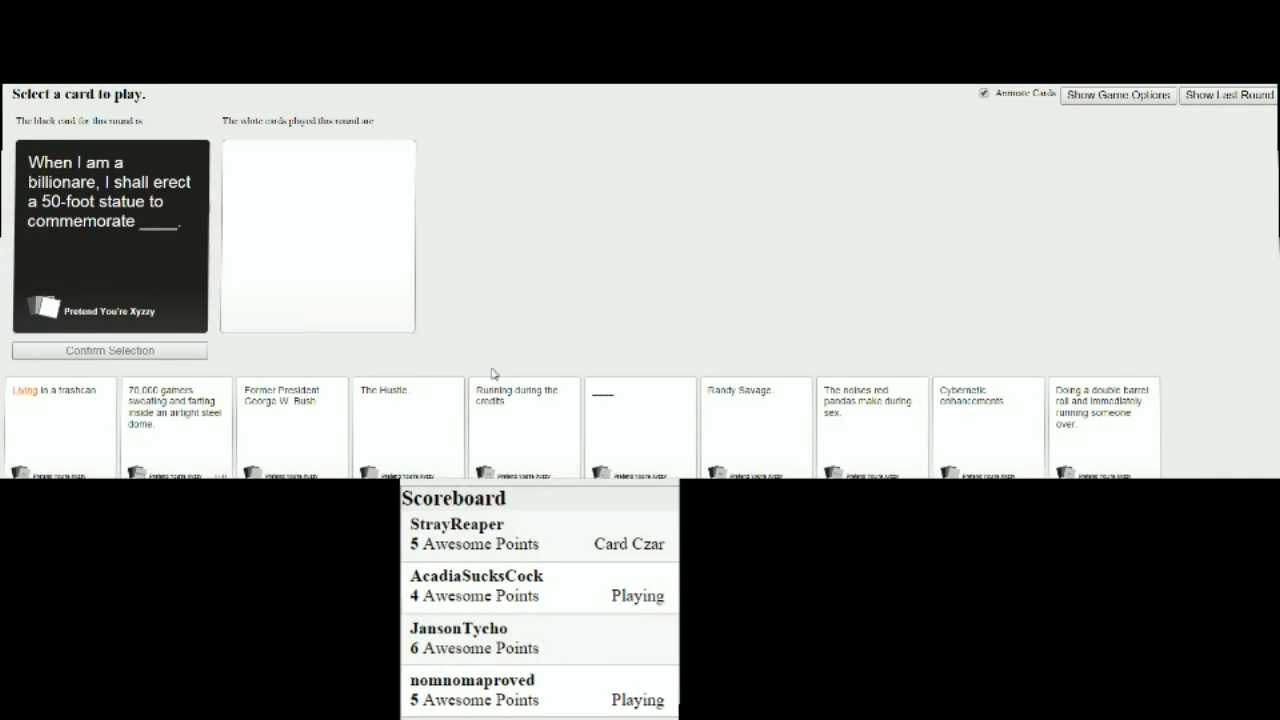
# Play The Hustle card for the billionaire statue black card.
pyautogui.click(407, 425)
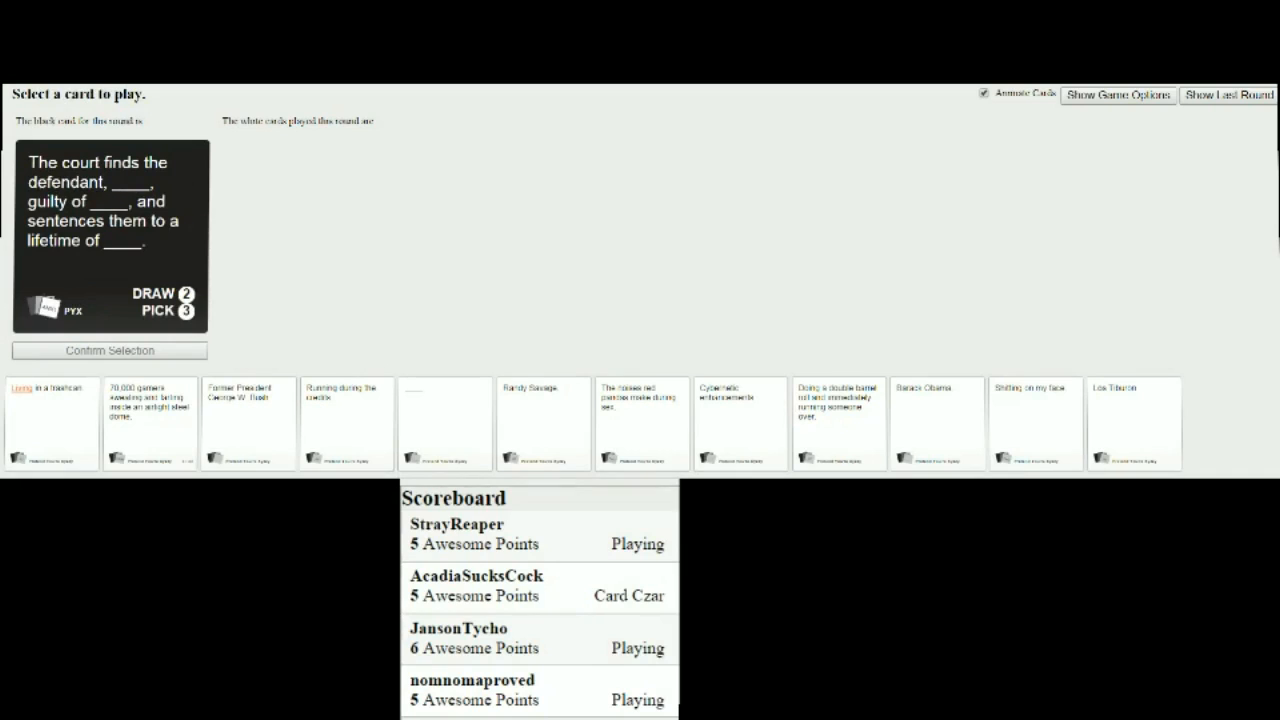
pyautogui.moveTo(1228, 399)
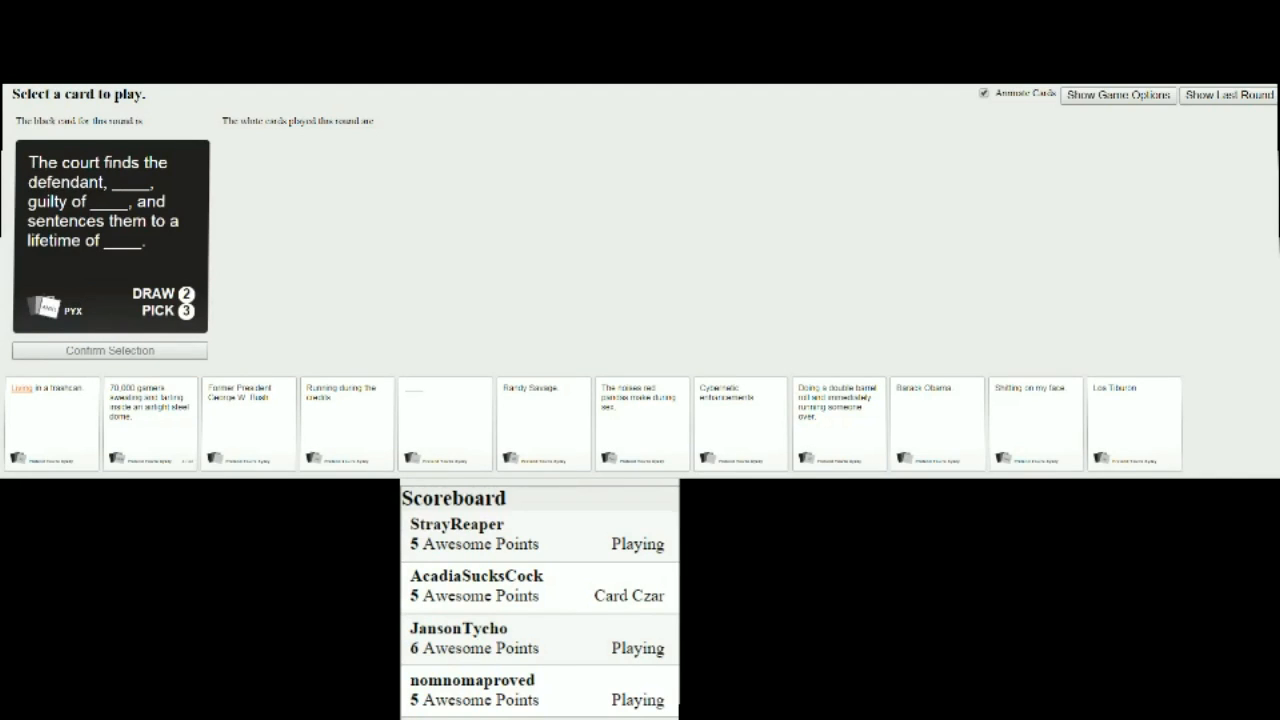
# Pick Former President George W. Bush, Cybernetic enhancements and a third card for the courtroom prompt.
pyautogui.click(247, 422)
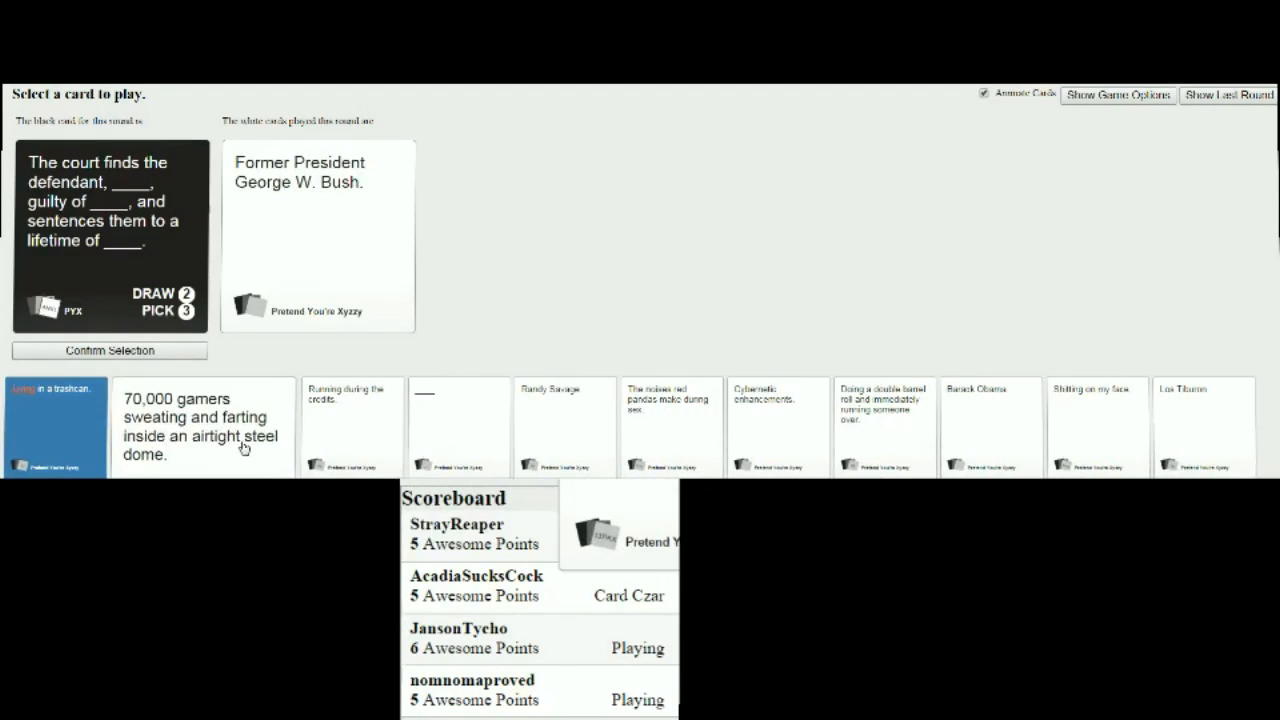
pyautogui.click(693, 425)
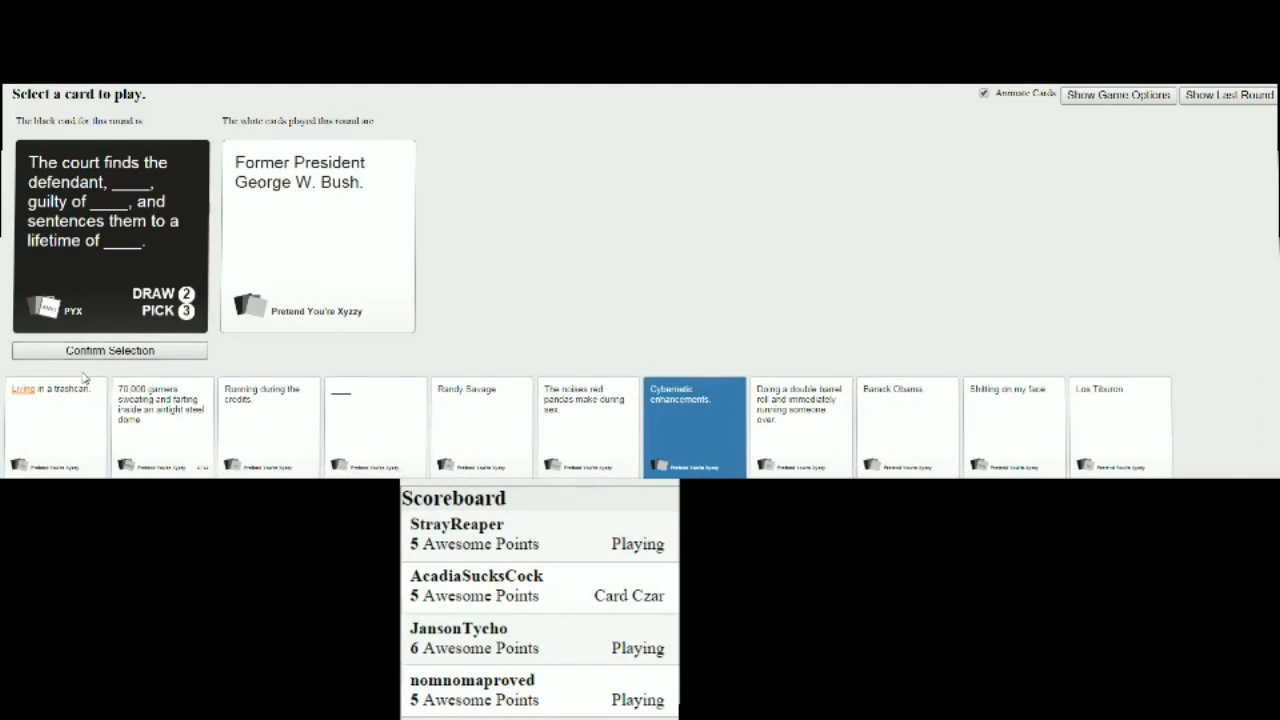
pyautogui.click(693, 427)
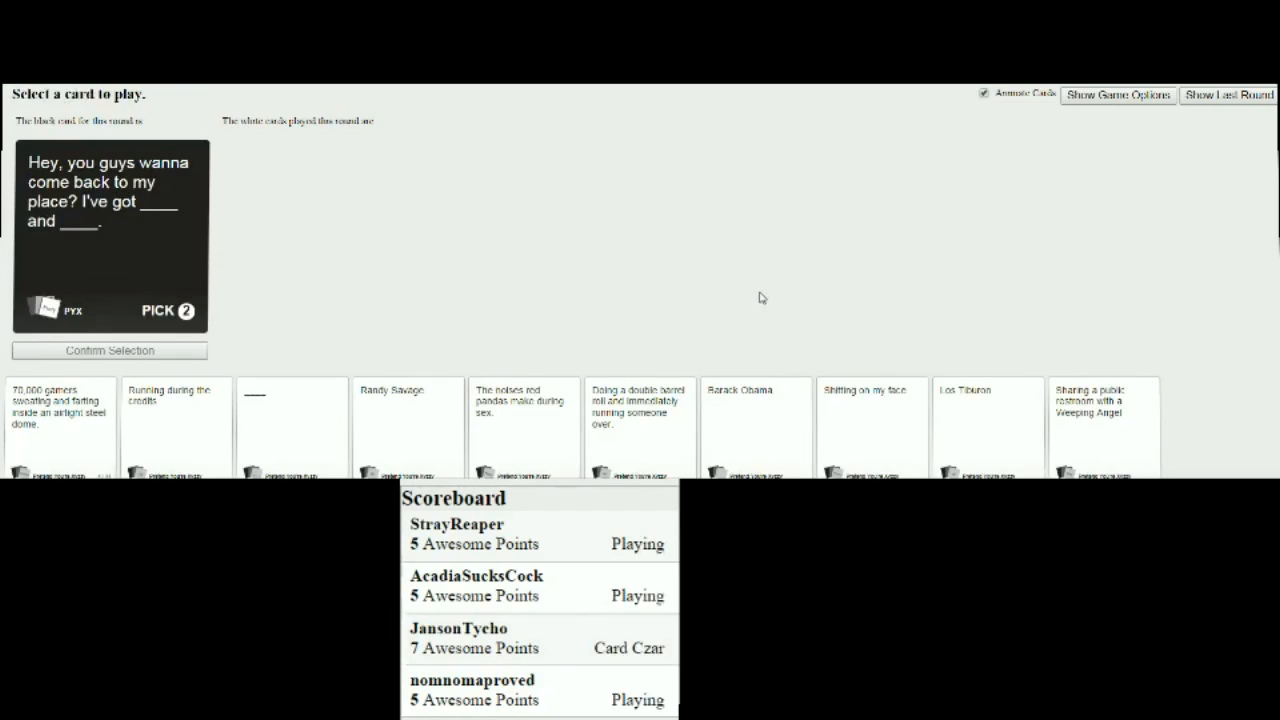
pyautogui.moveTo(748, 317)
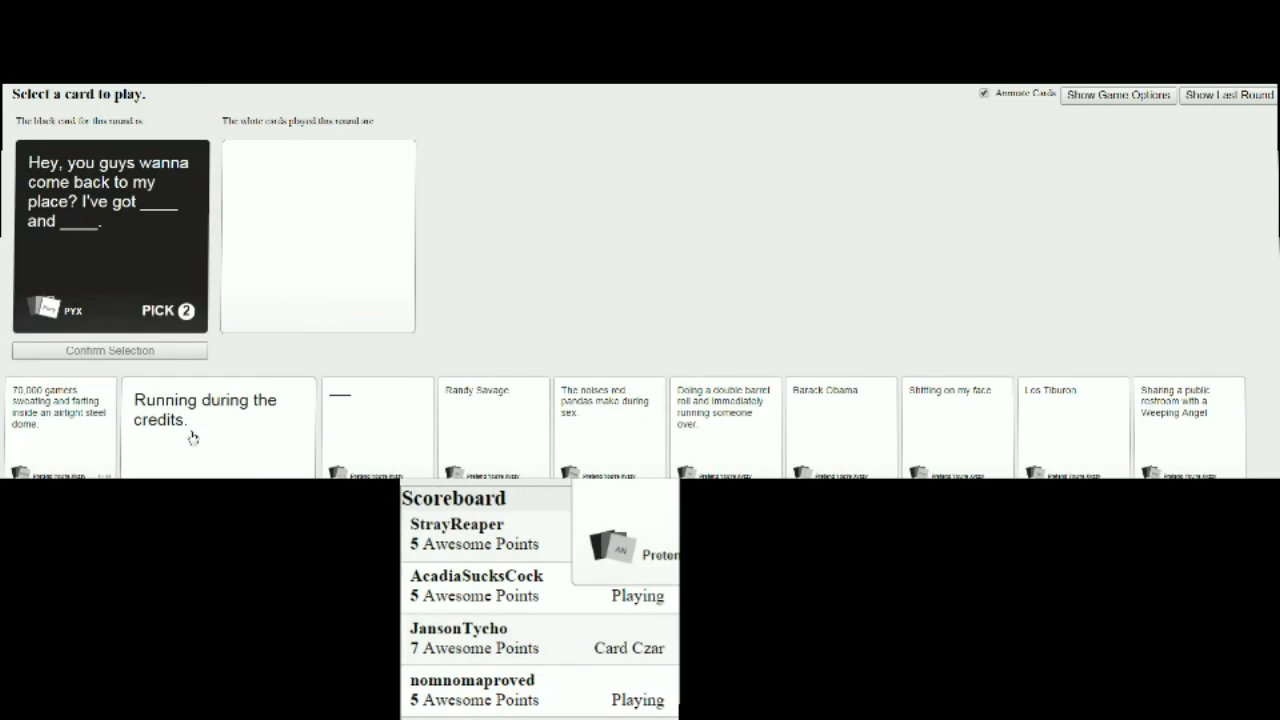
# Fill both blanks of the party prompt, starting with the 70,000 gamers card.
pyautogui.click(60, 430)
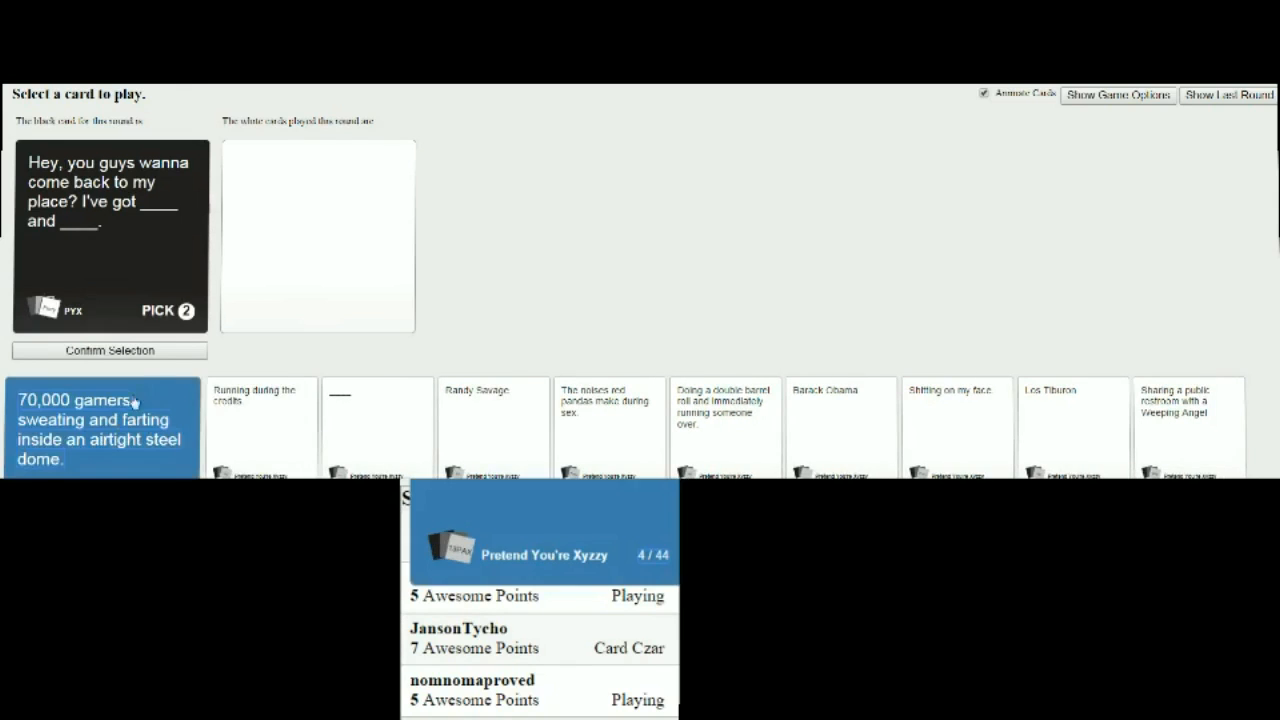
pyautogui.click(100, 428)
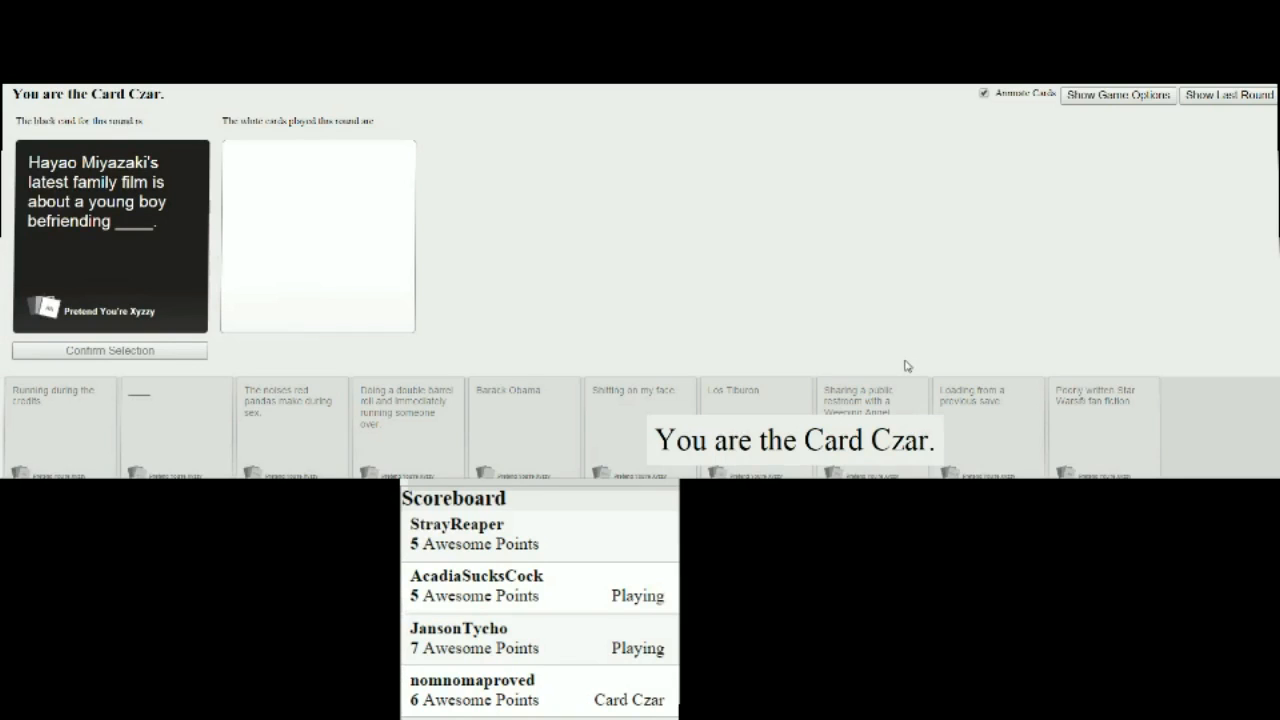
pyautogui.moveTo(846, 392)
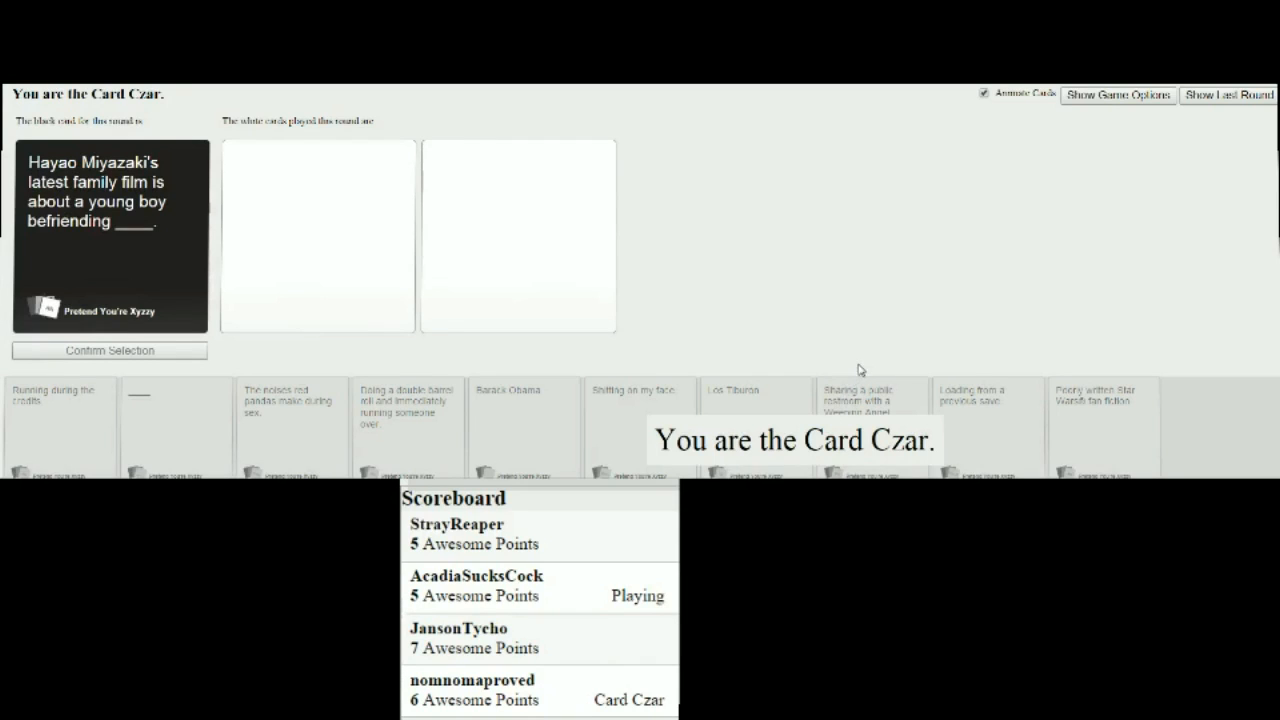
pyautogui.moveTo(1218, 461)
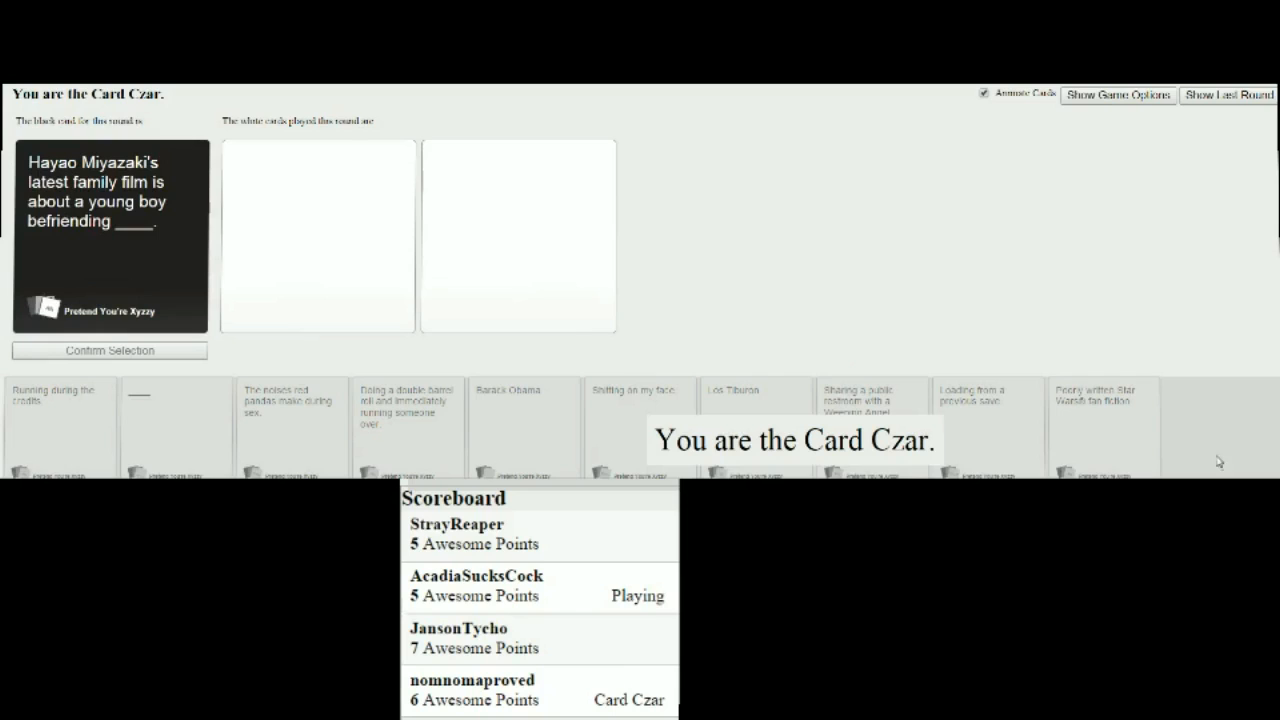
pyautogui.moveTo(1214, 458)
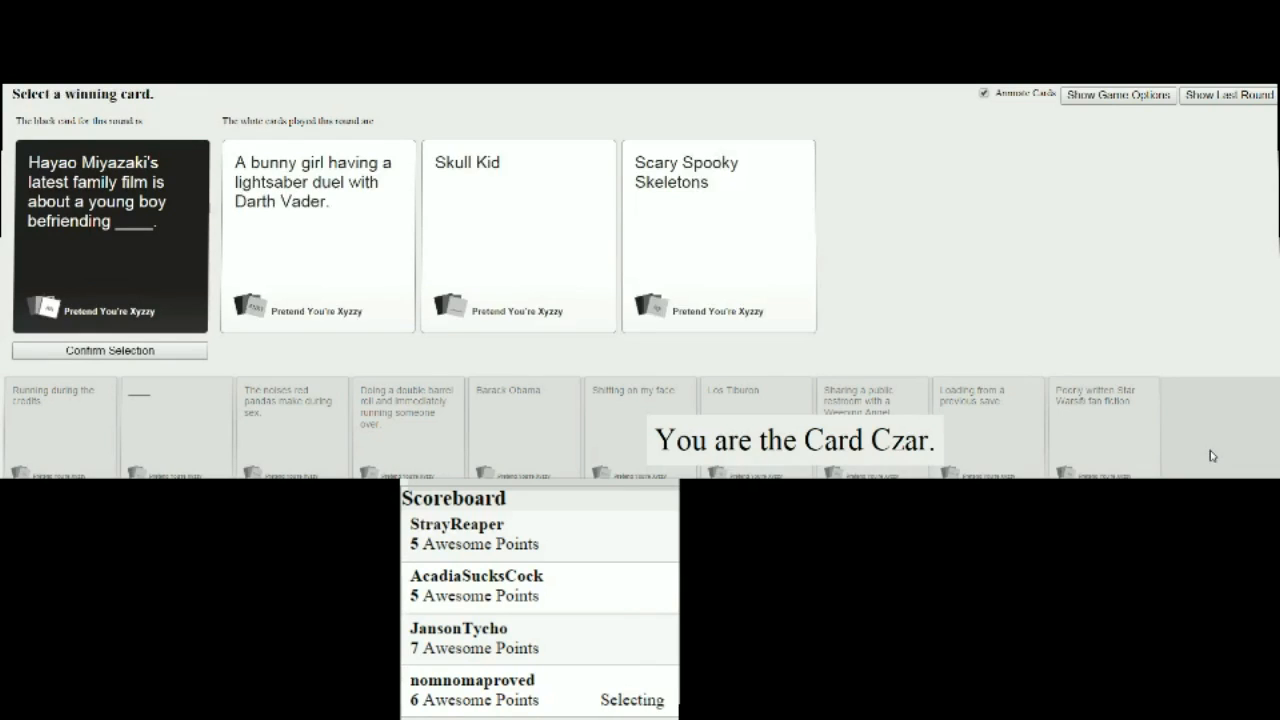
pyautogui.moveTo(794, 358)
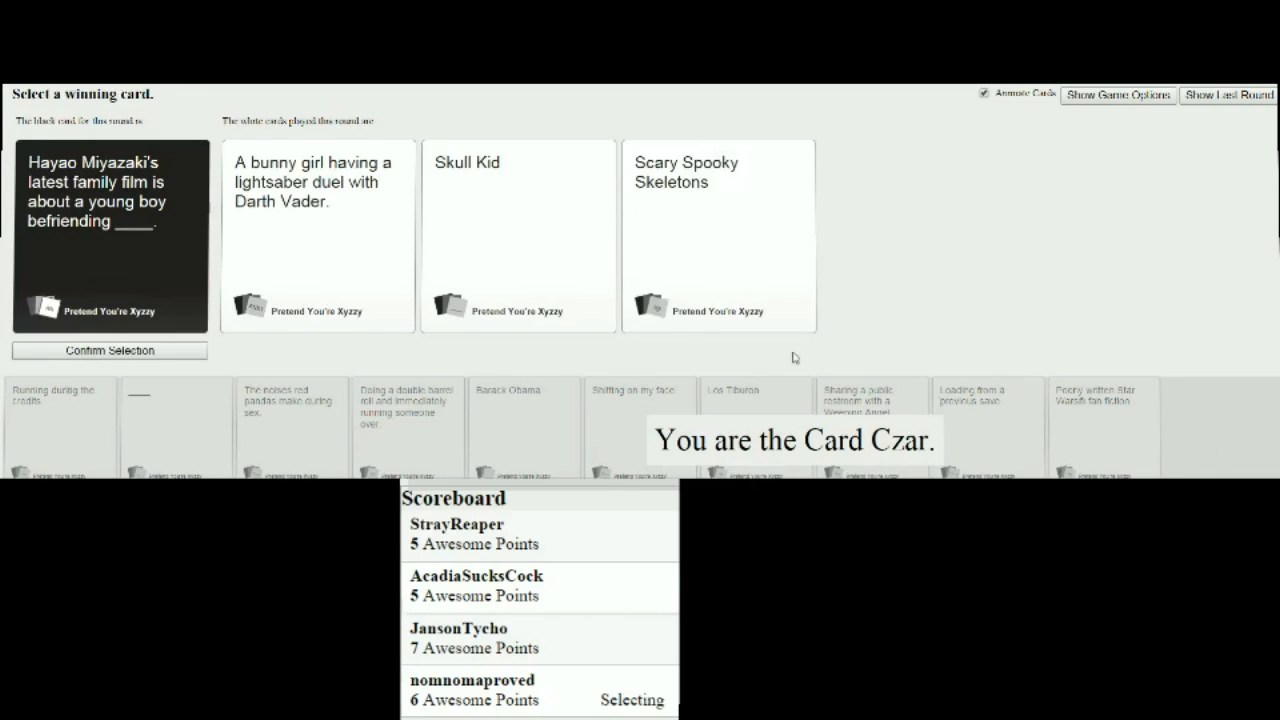
# Pick Skull Kid as the winning answer for the Hayao Miyazaki prompt.
pyautogui.click(518, 235)
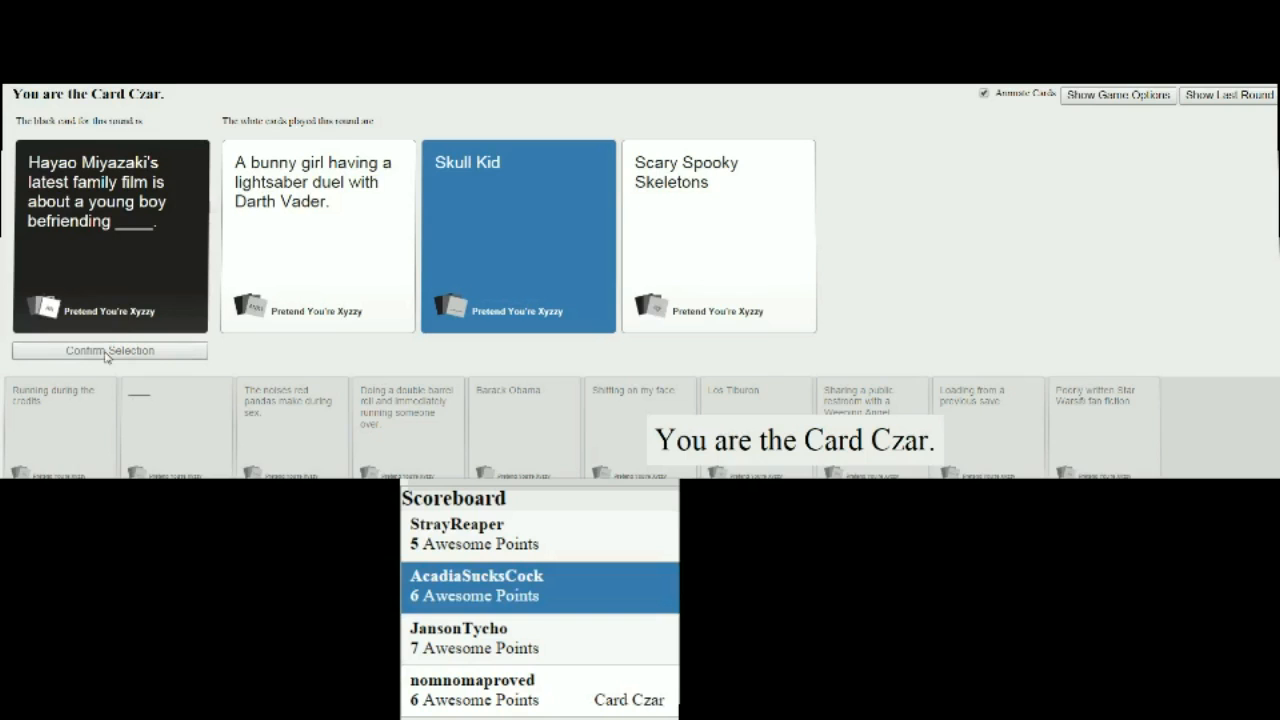
pyautogui.click(109, 350)
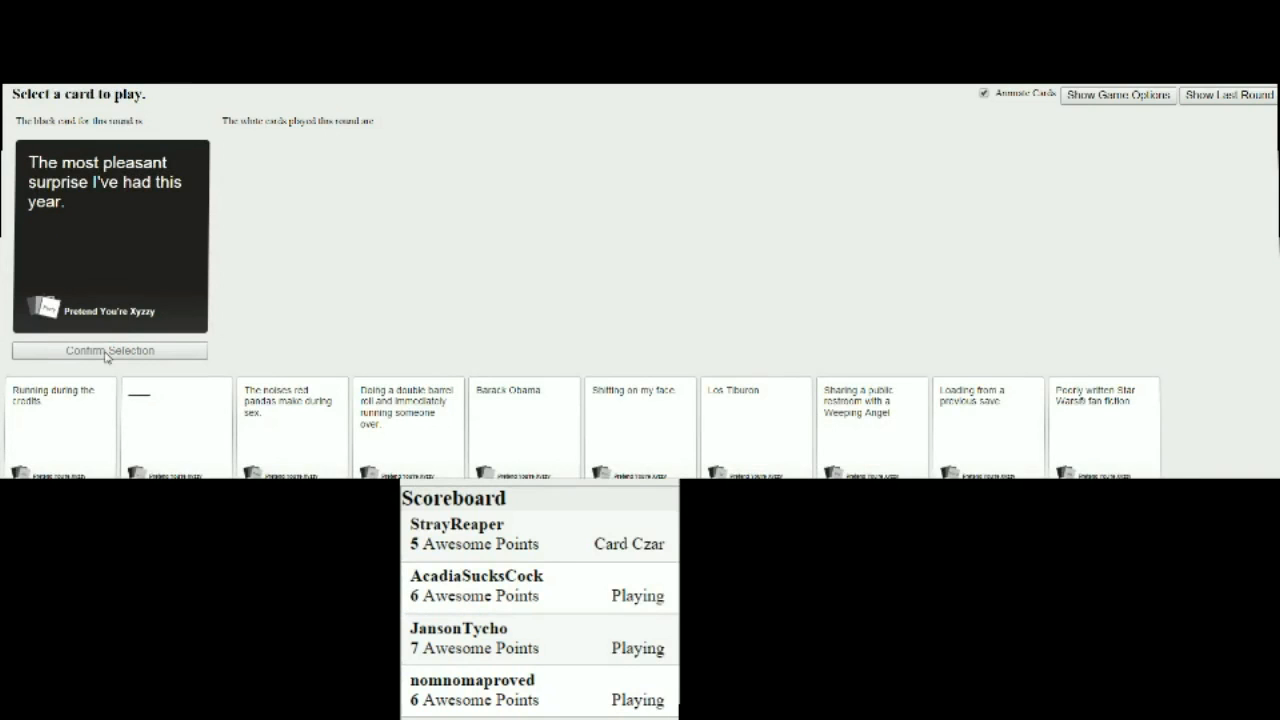